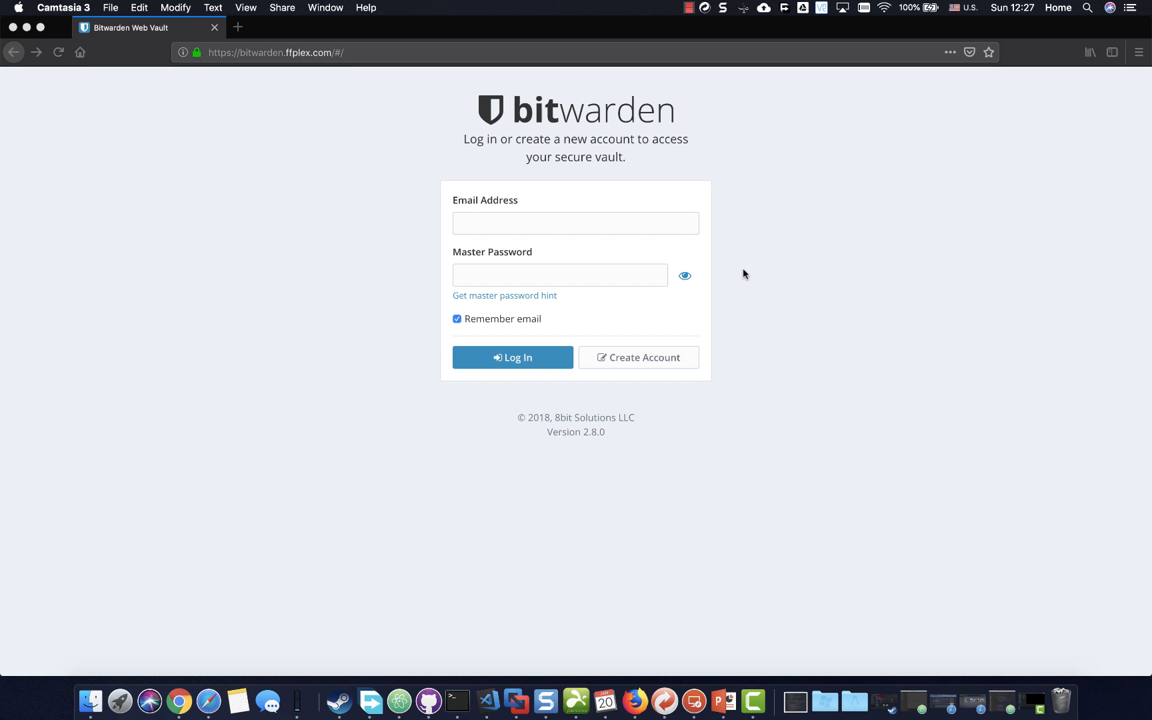
mouse_move(498, 161)
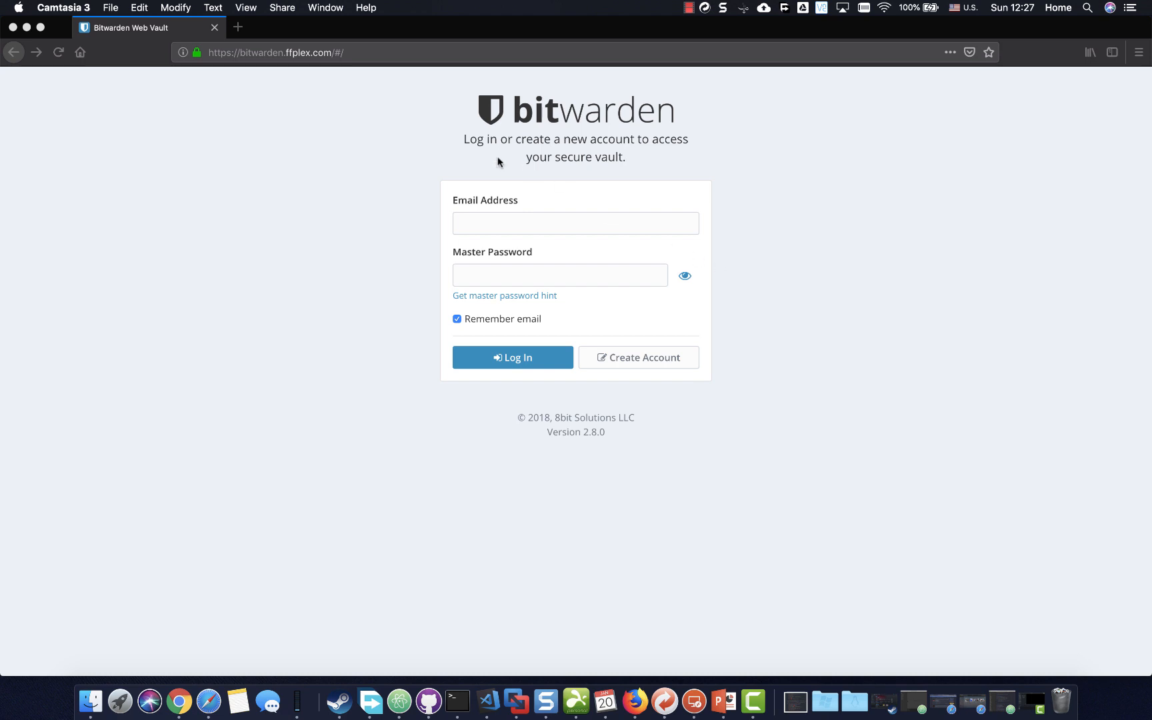
mouse_move(318, 91)
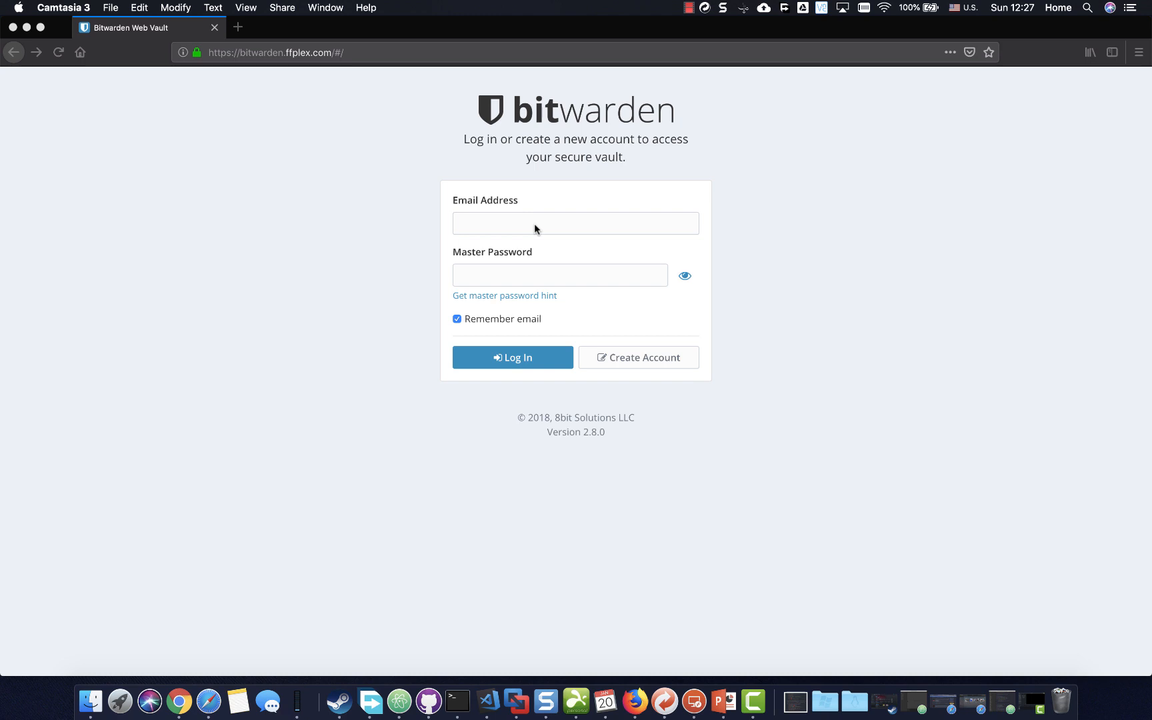
mouse_move(277, 81)
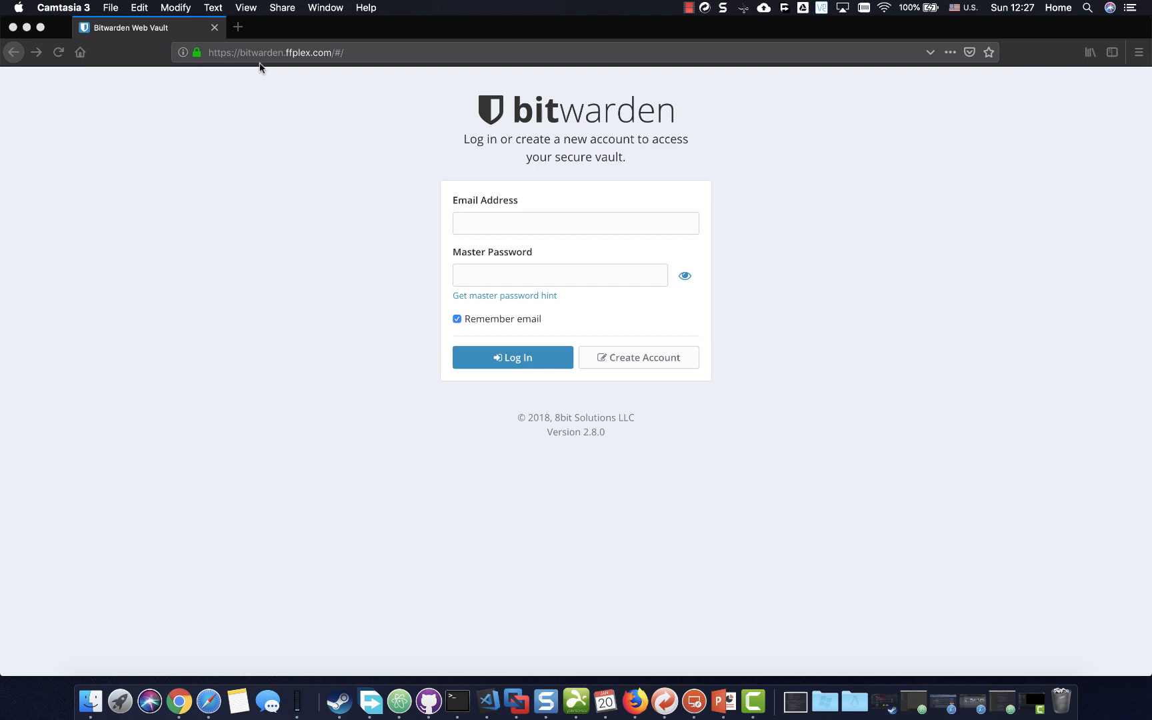
mouse_move(379, 68)
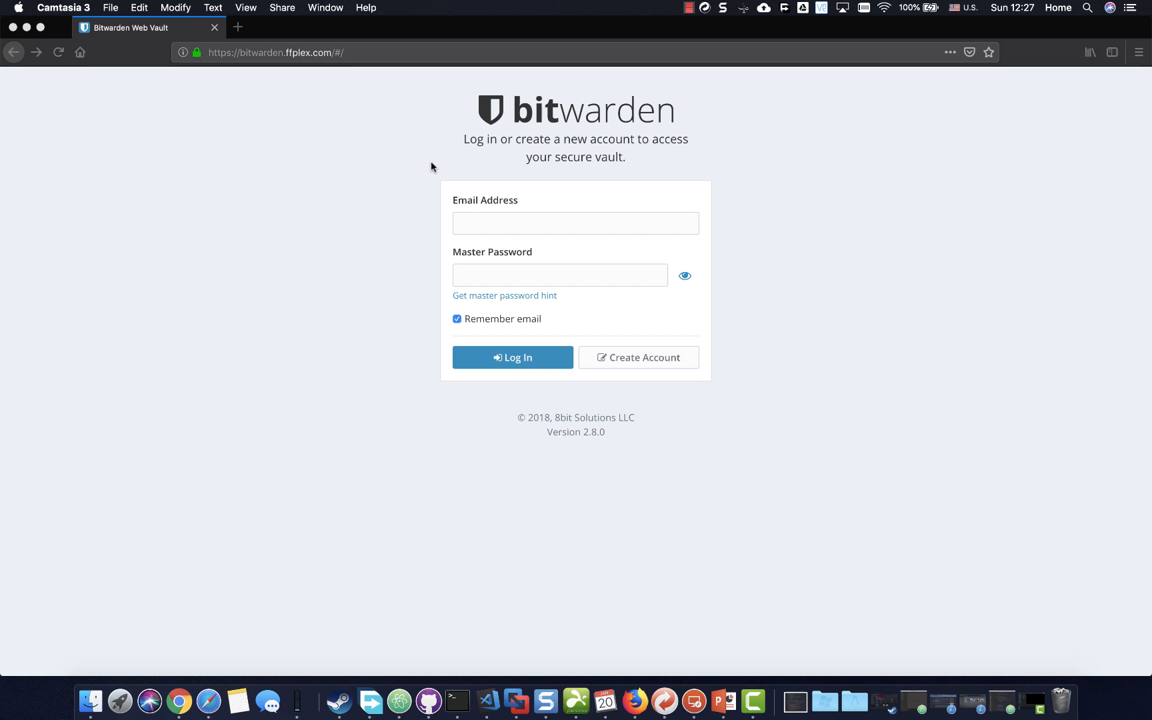
mouse_move(560, 201)
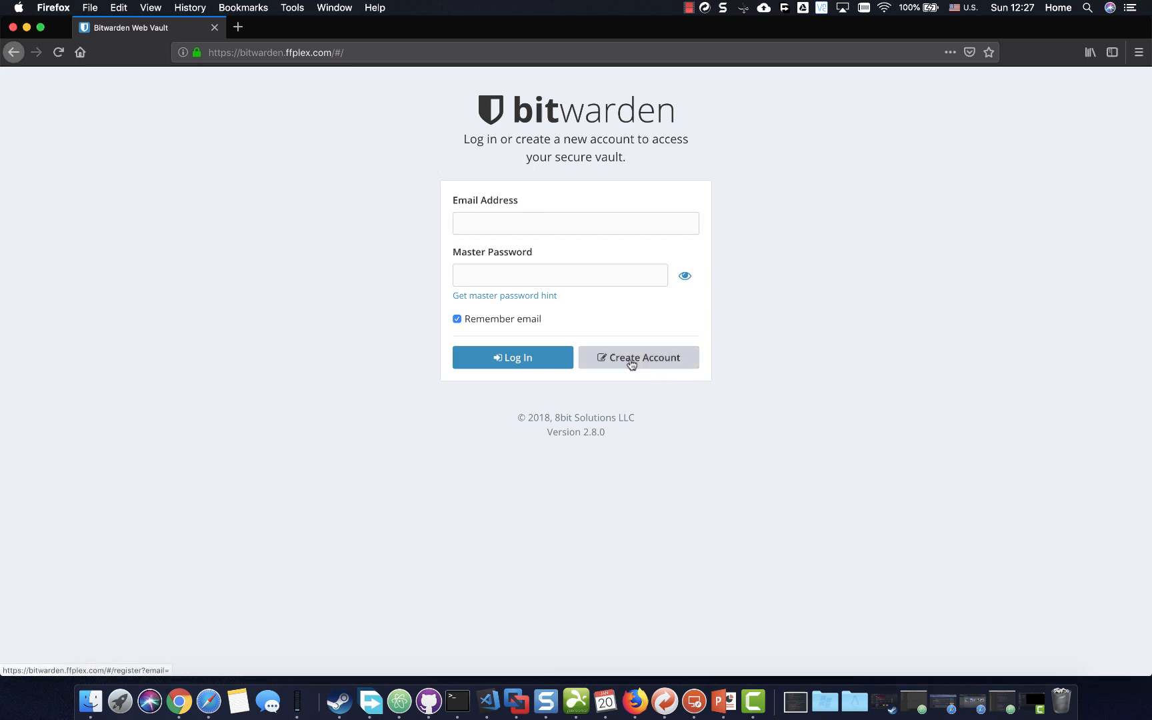
Start a new account and enter the email address and the name 'what'
click(637, 357)
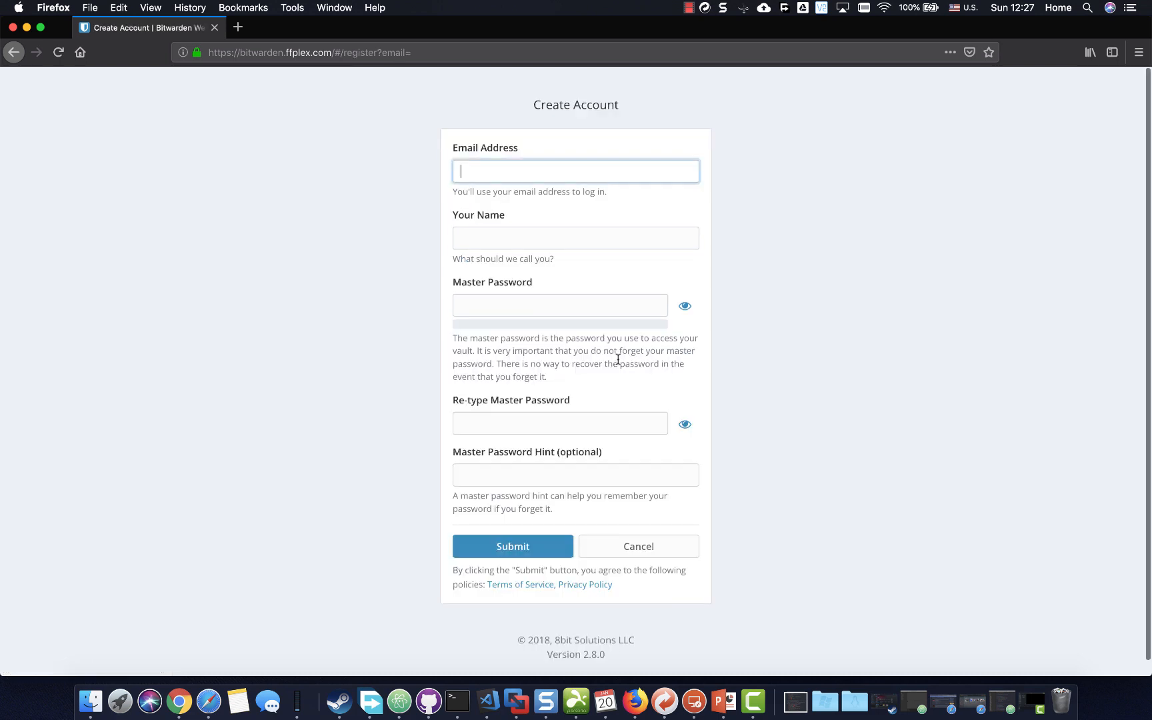
click(512, 545)
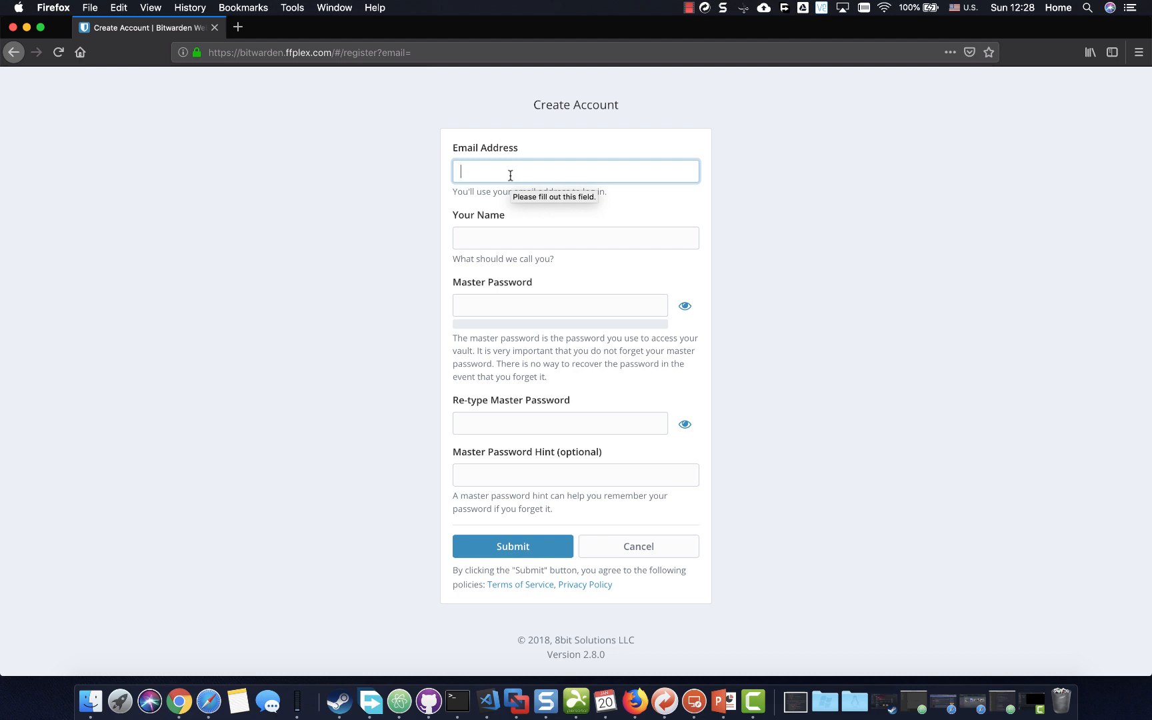
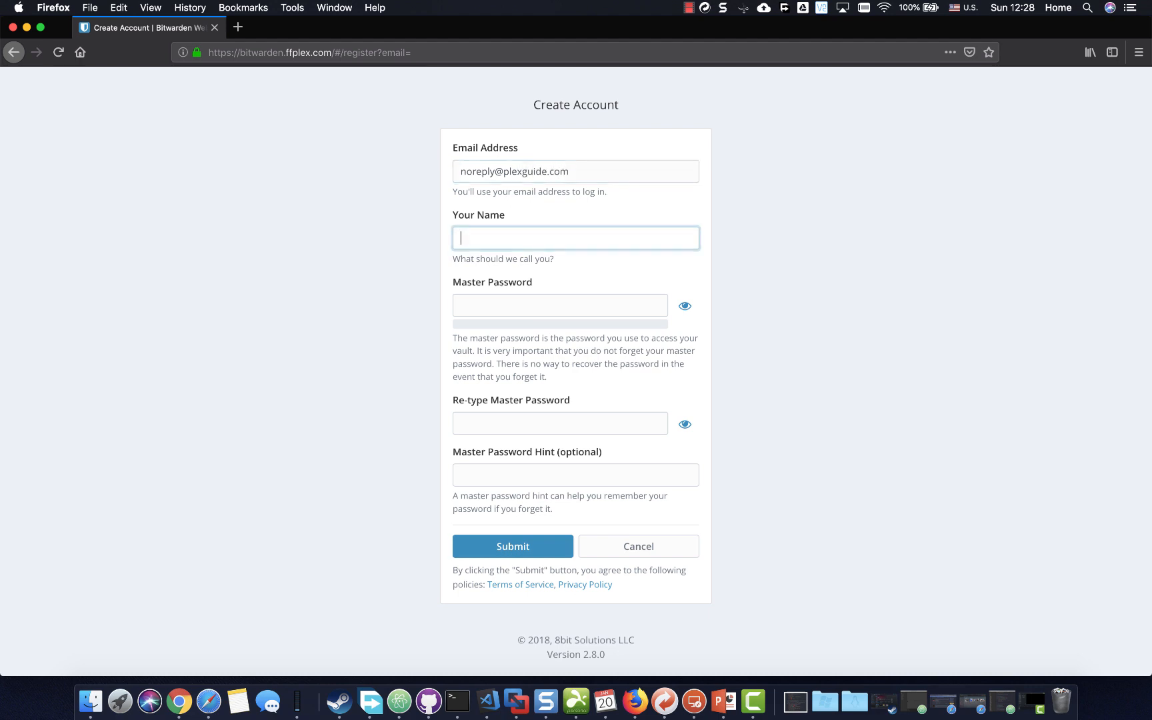
text(whatever)
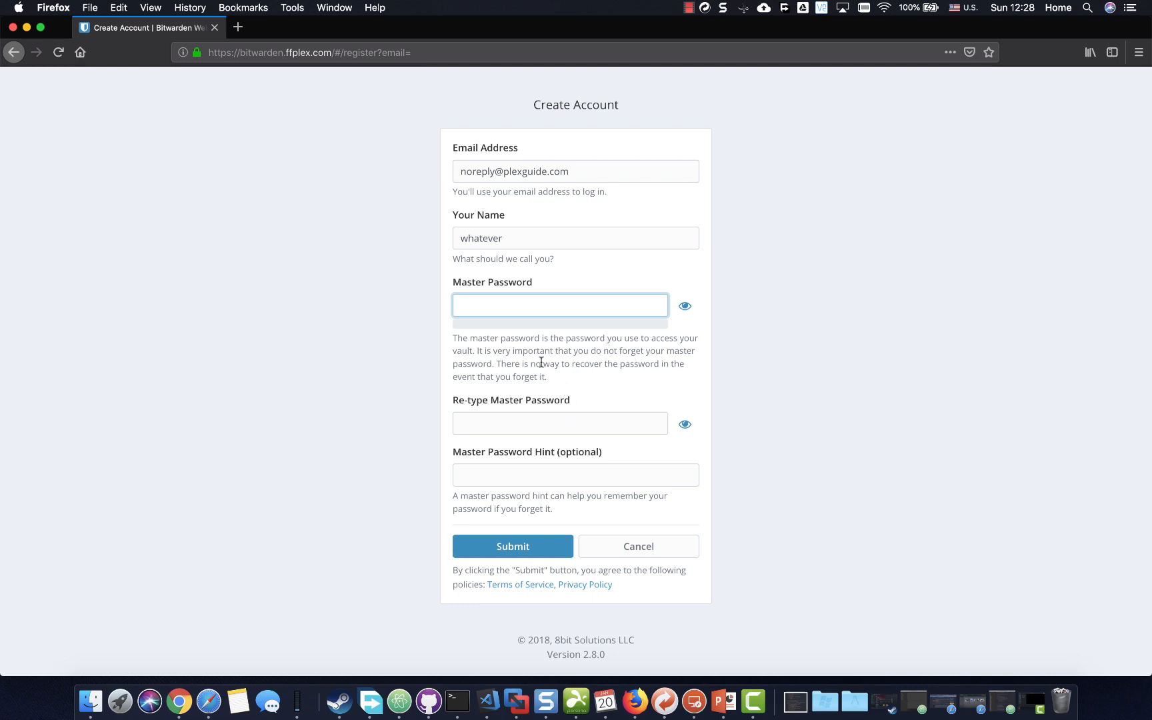
mouse_move(476, 377)
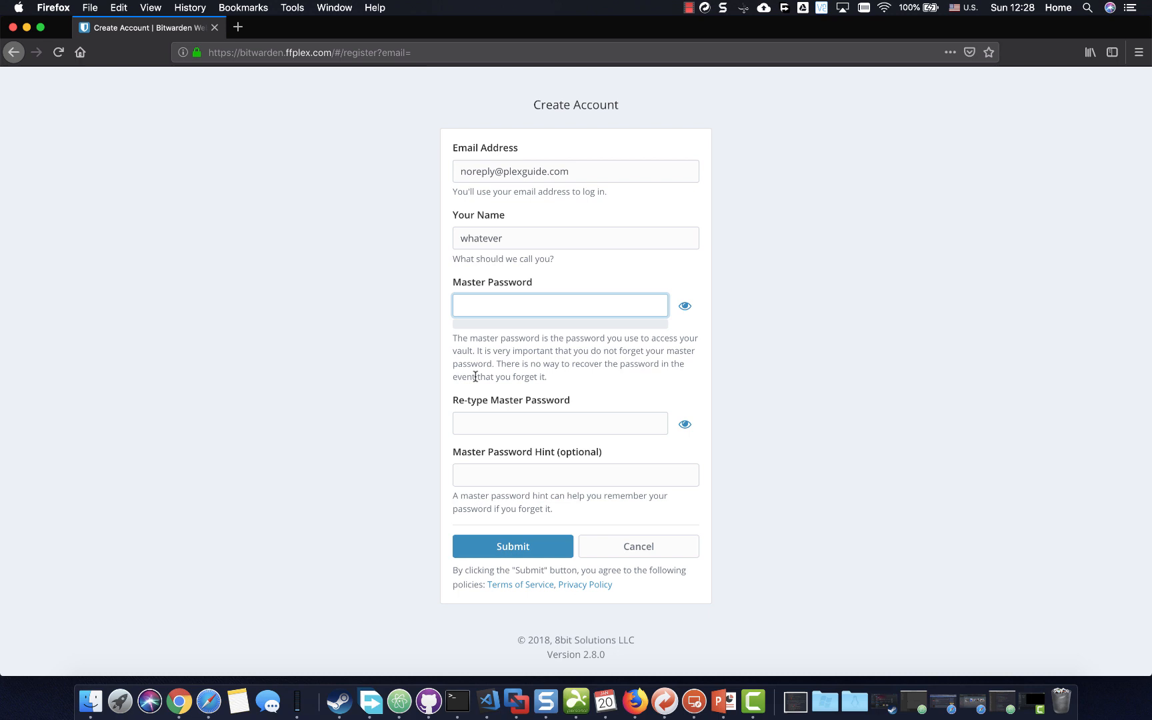
Enter the master password, reveal it, and add the hint 'the site that i'
click(512, 546)
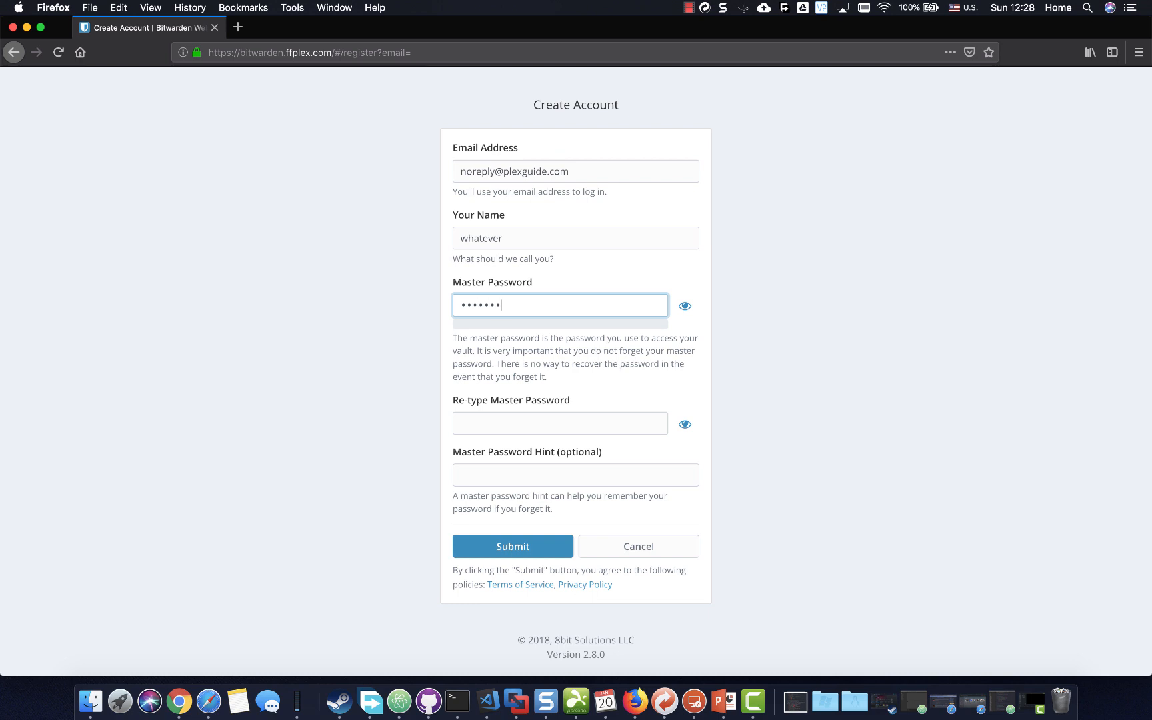
text(••)
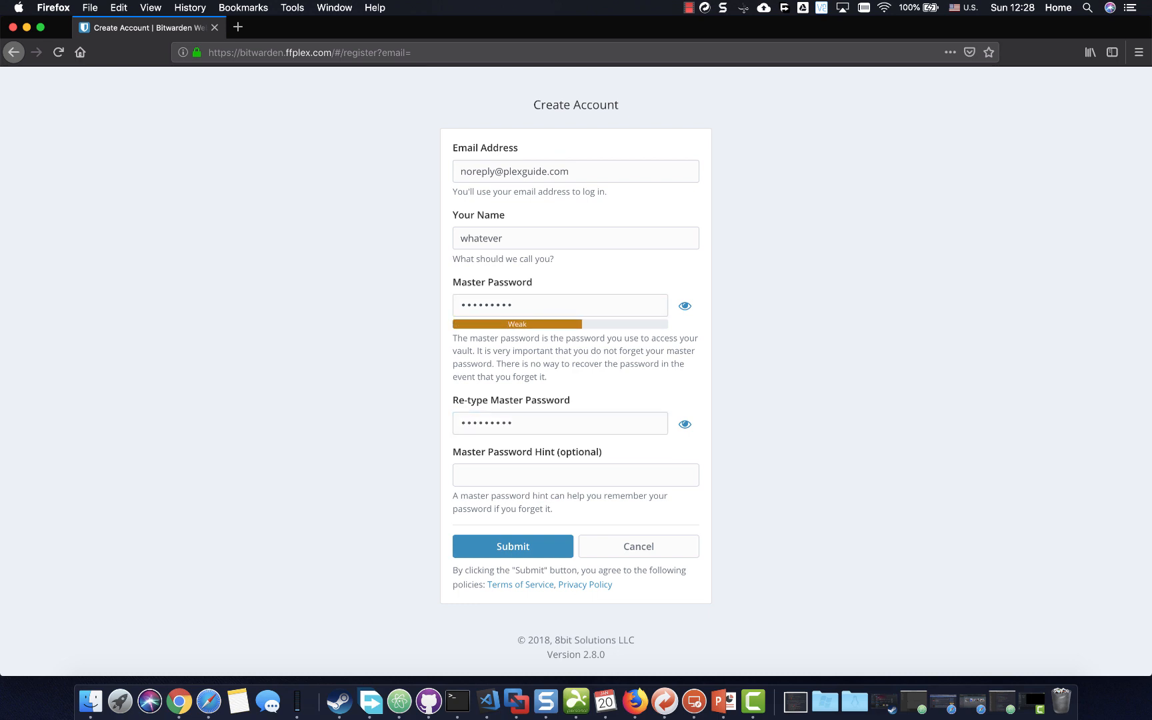
click(559, 422)
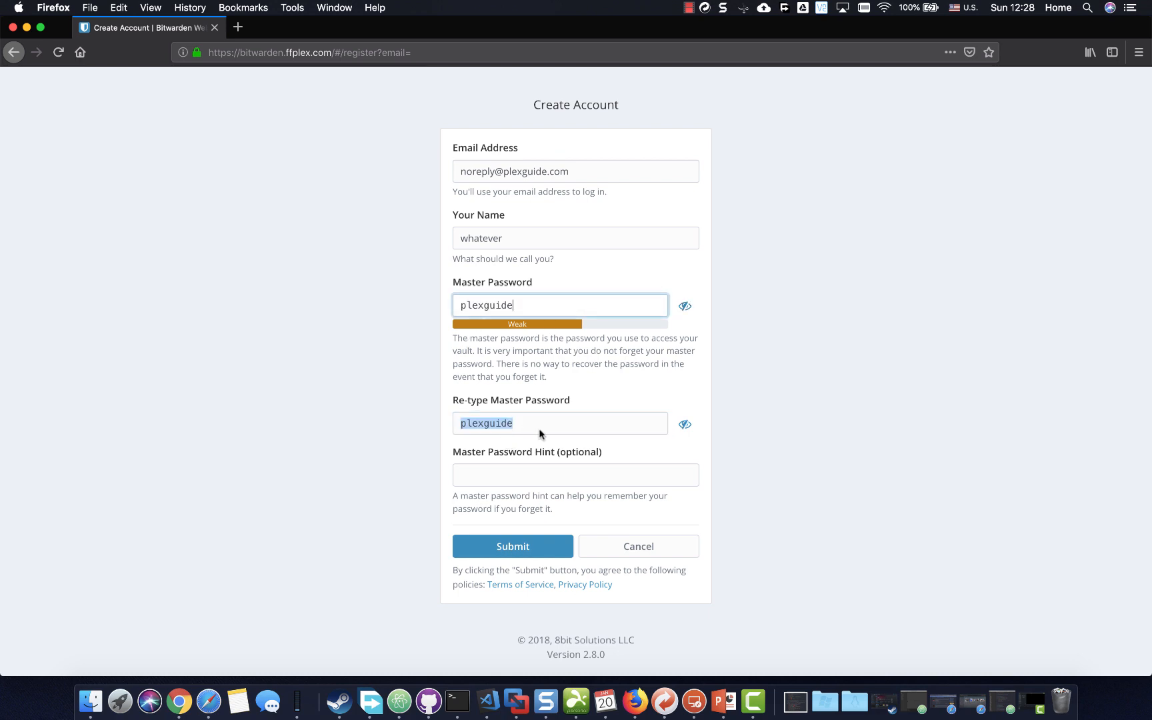
click(574, 474)
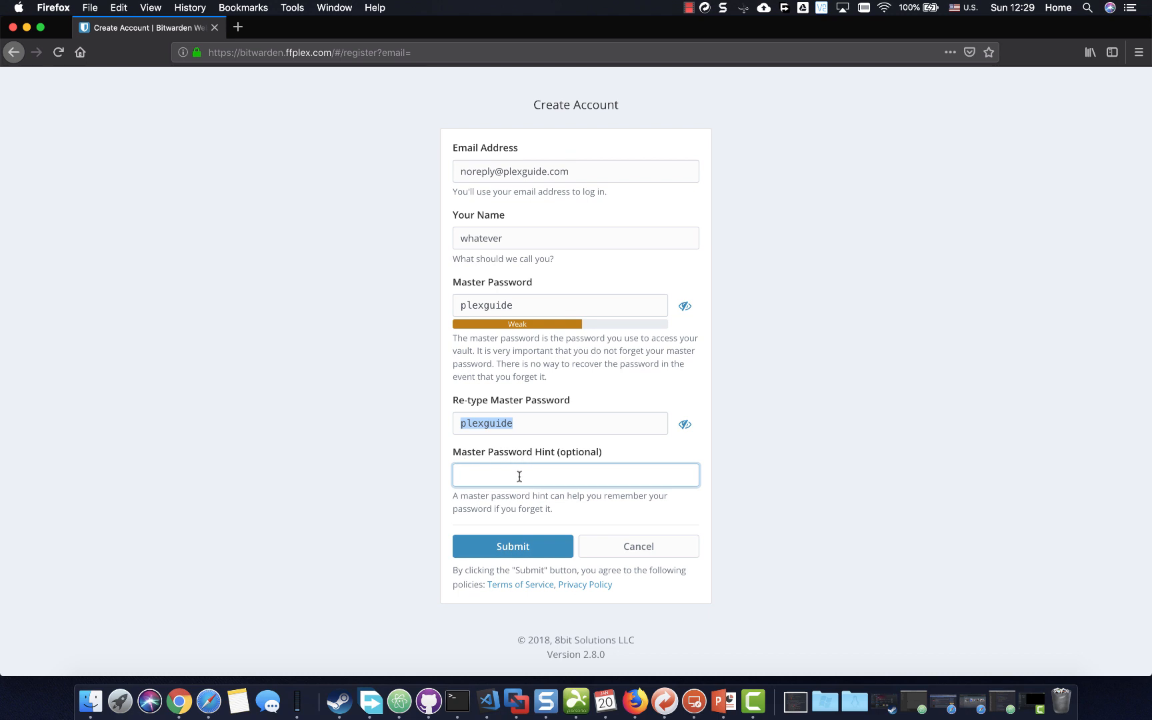
text(the site that i like)
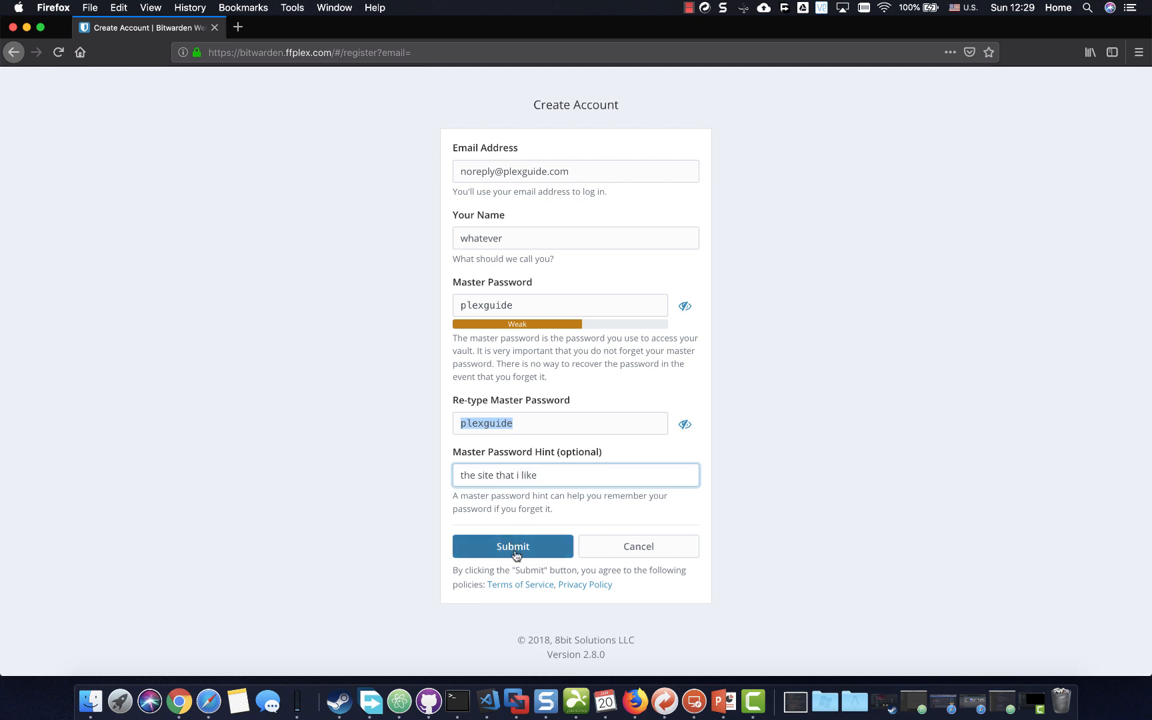
Submit the registration, accept the weak master password warning, and log in to the empty vault
click(512, 545)
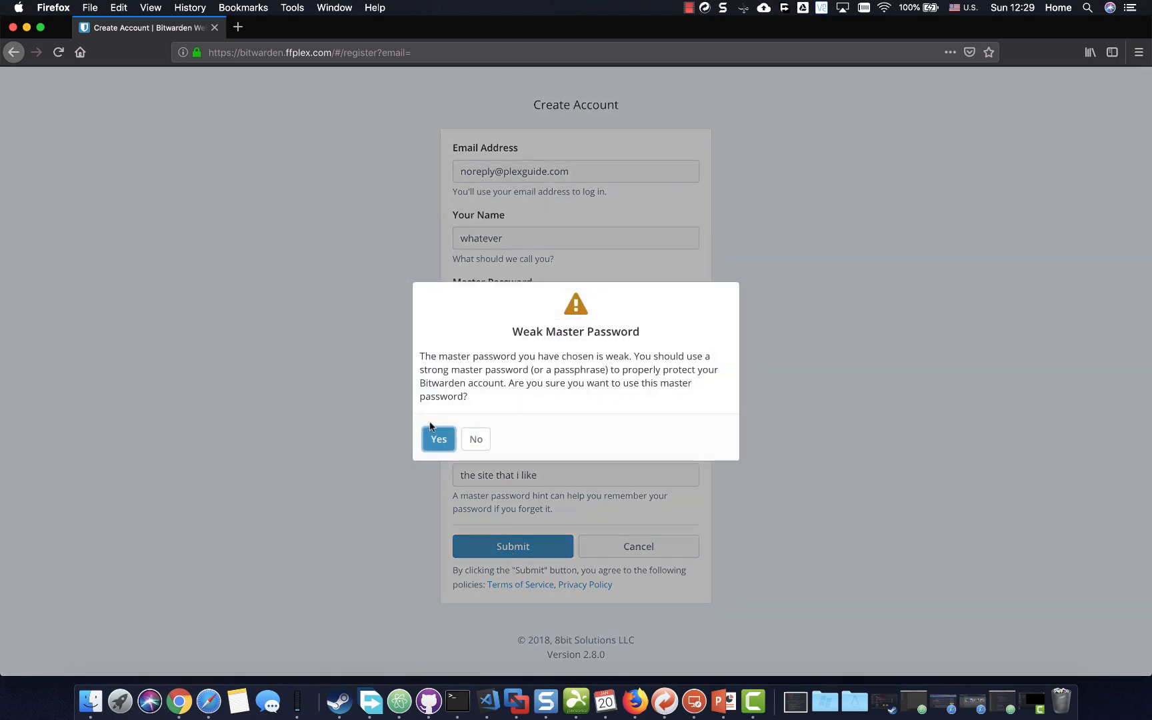
click(437, 439)
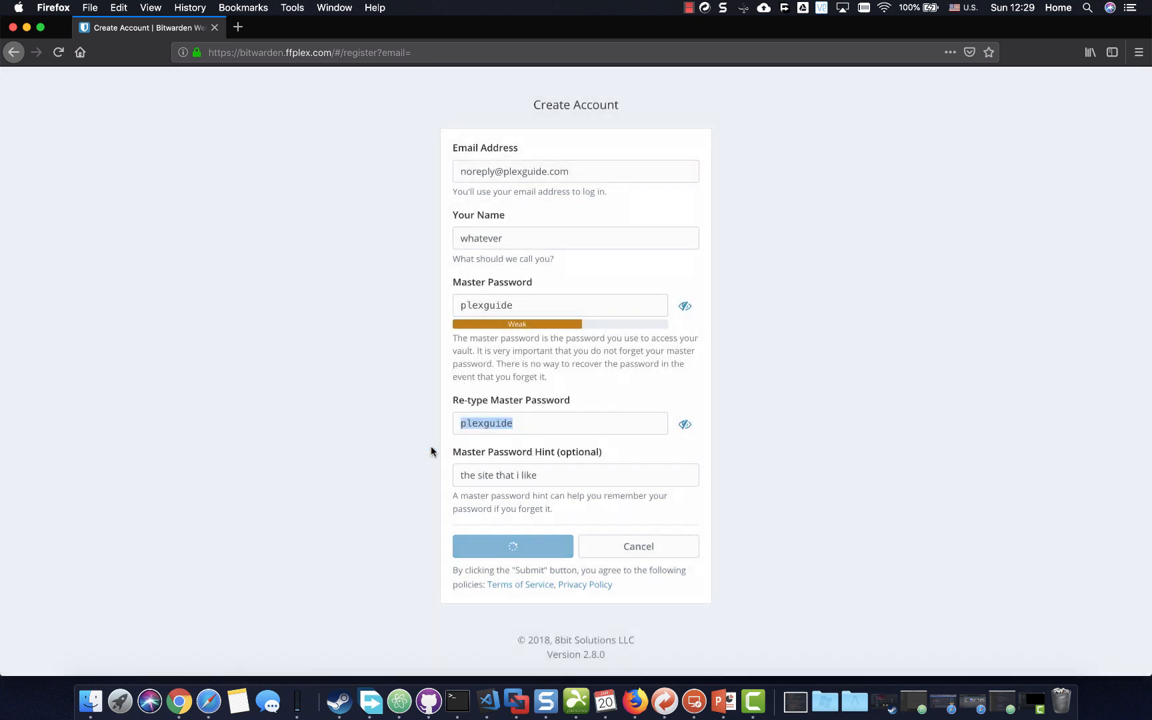
click(512, 545)
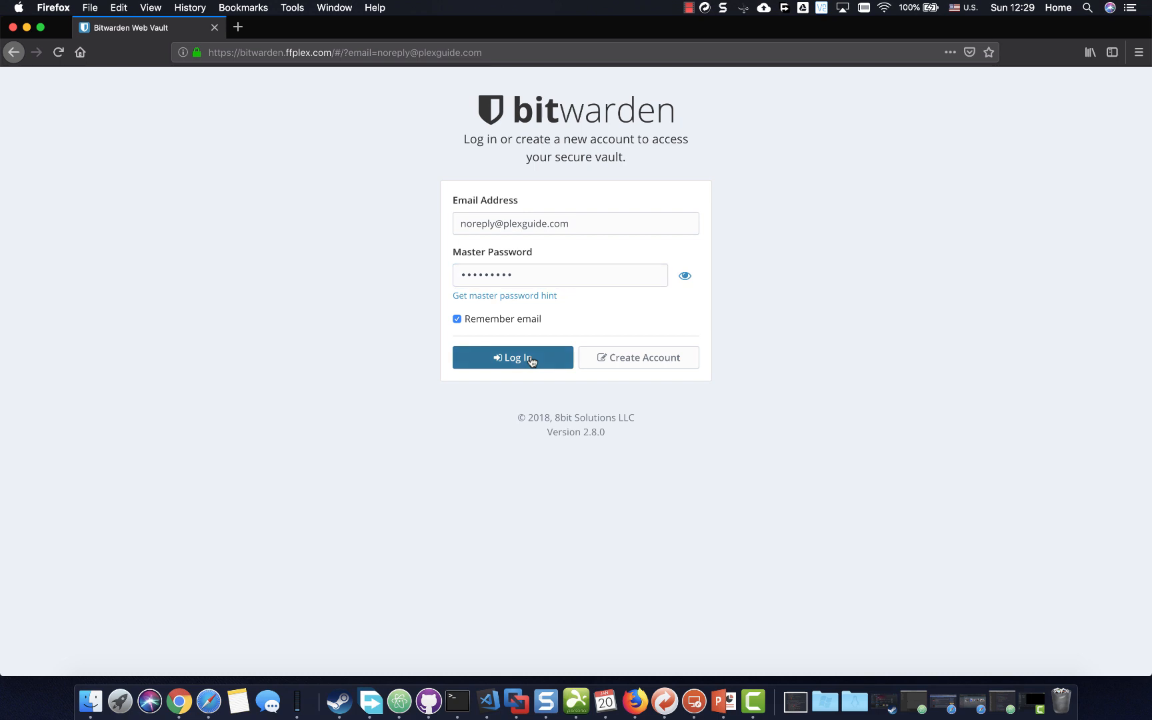
click(513, 357)
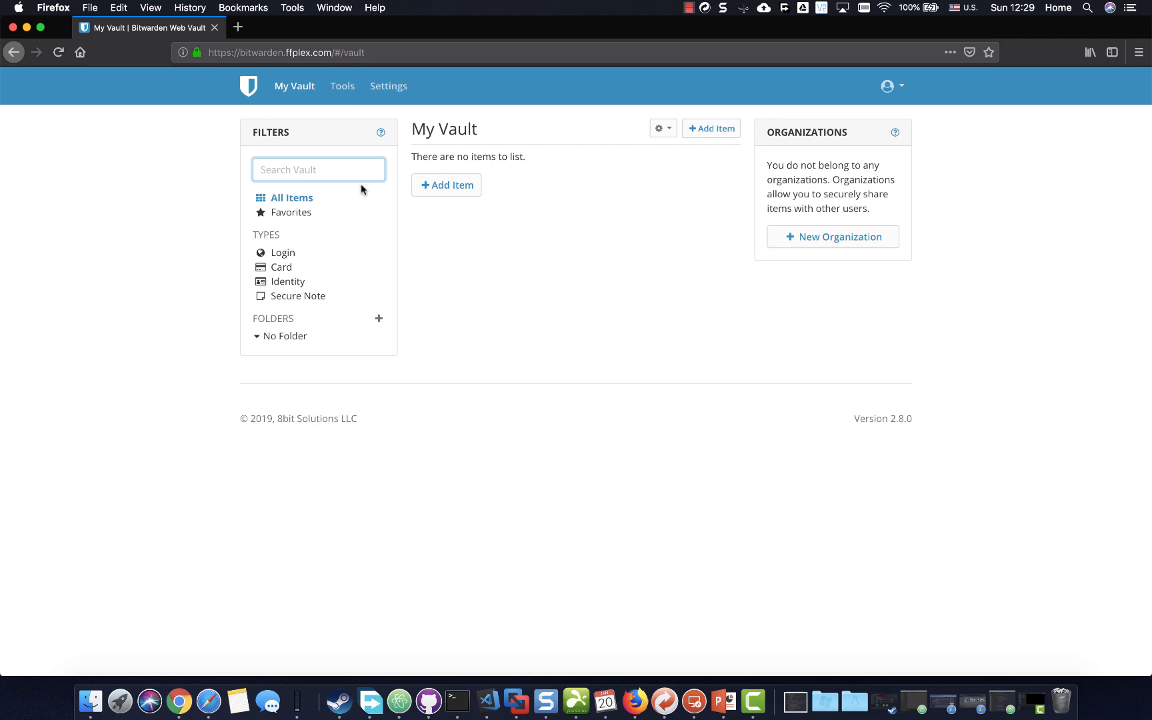
mouse_move(476, 188)
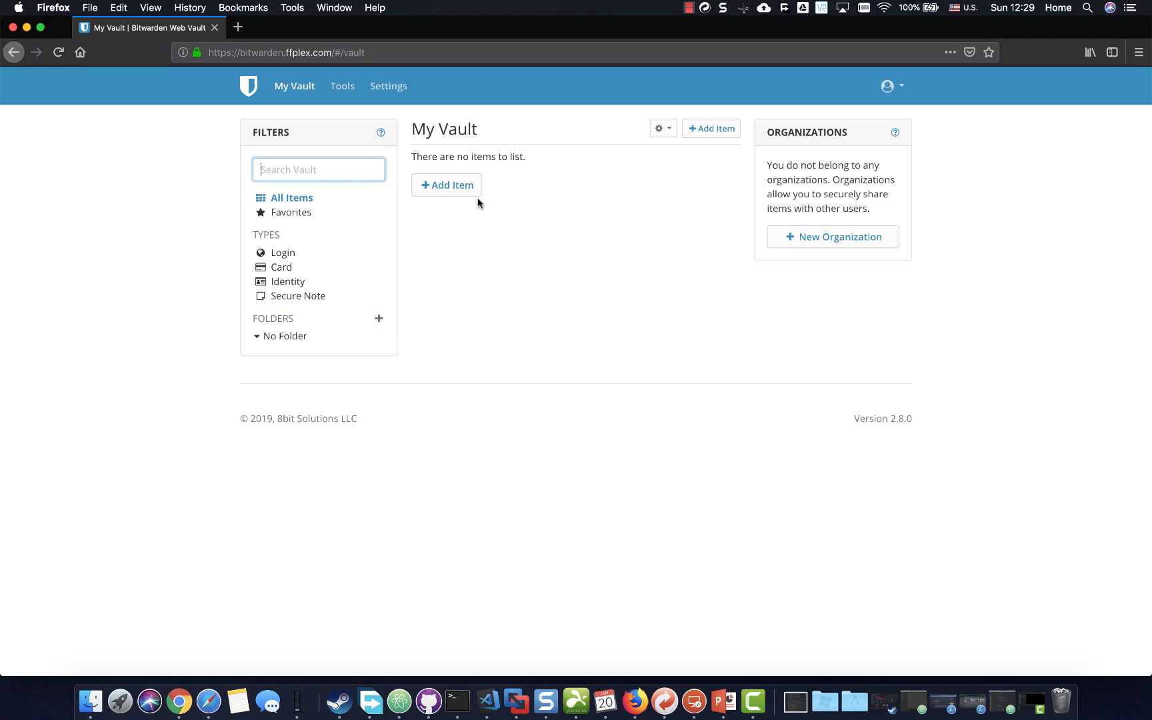
mouse_move(319, 229)
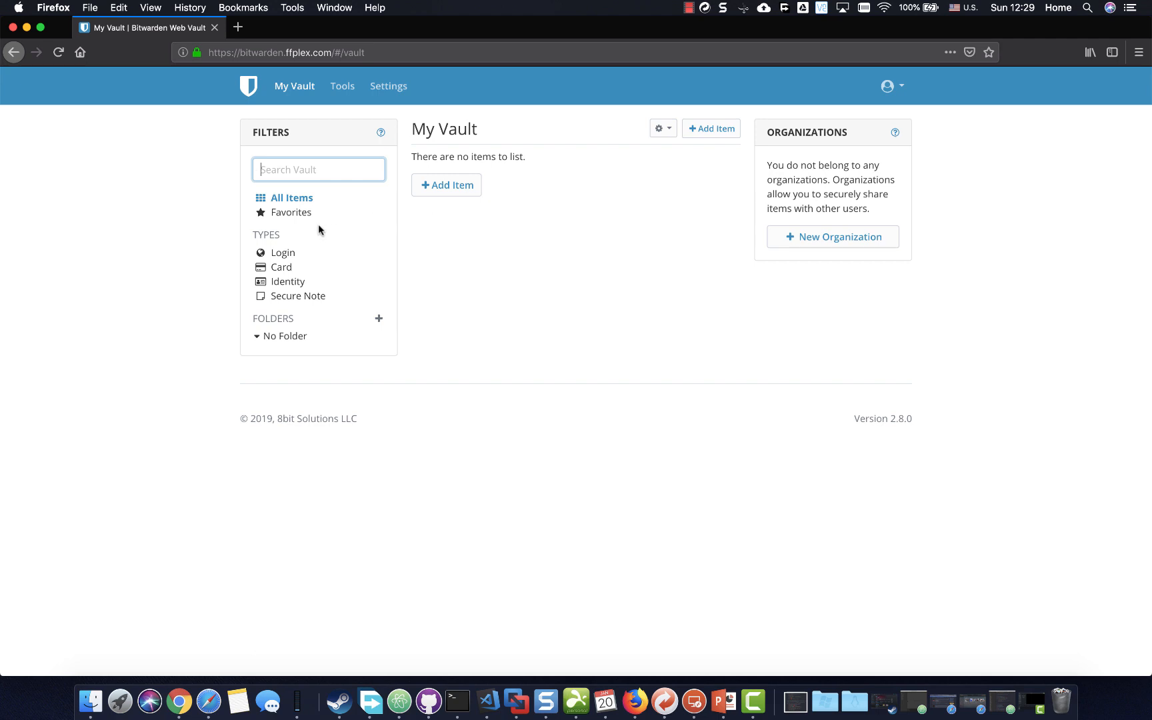
mouse_move(287, 281)
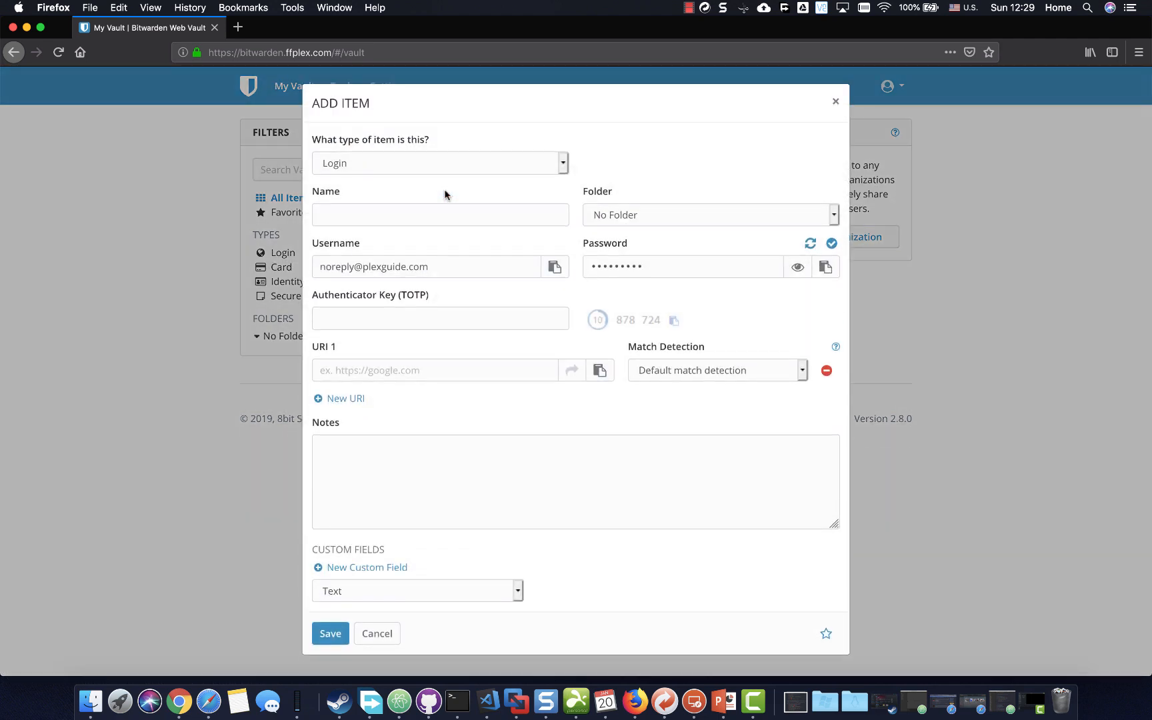
mouse_move(621, 350)
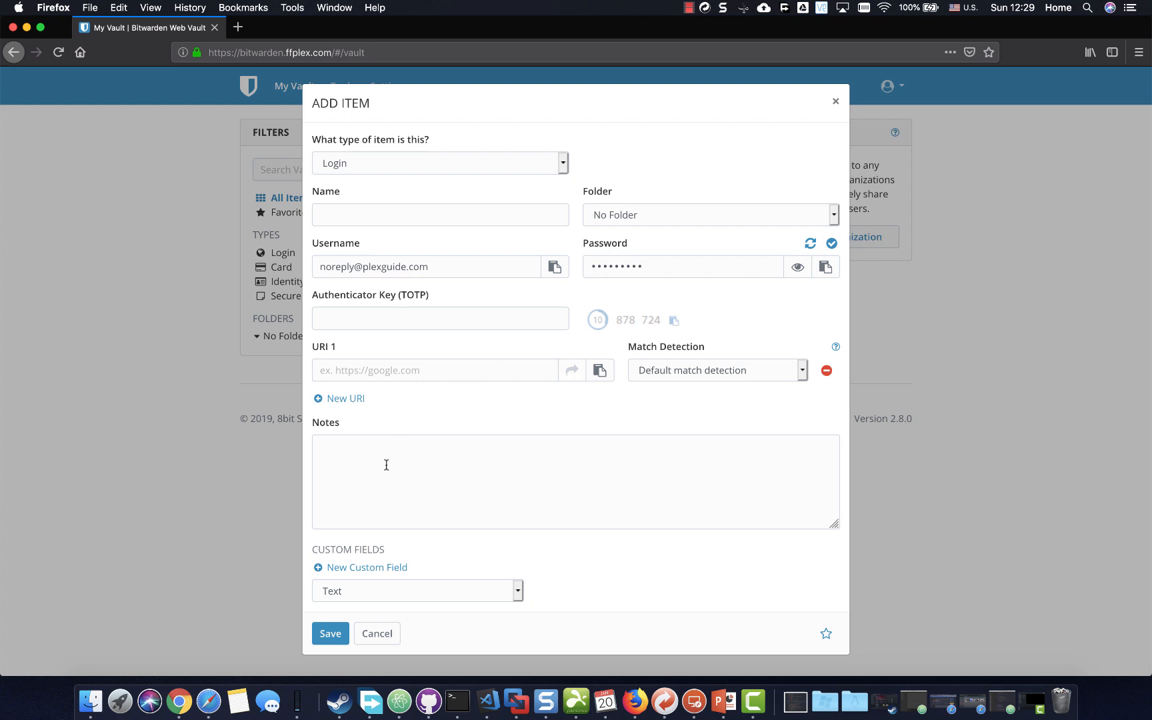
Cycle the new item's type through Card and Identity and step through the Card fields
click(440, 163)
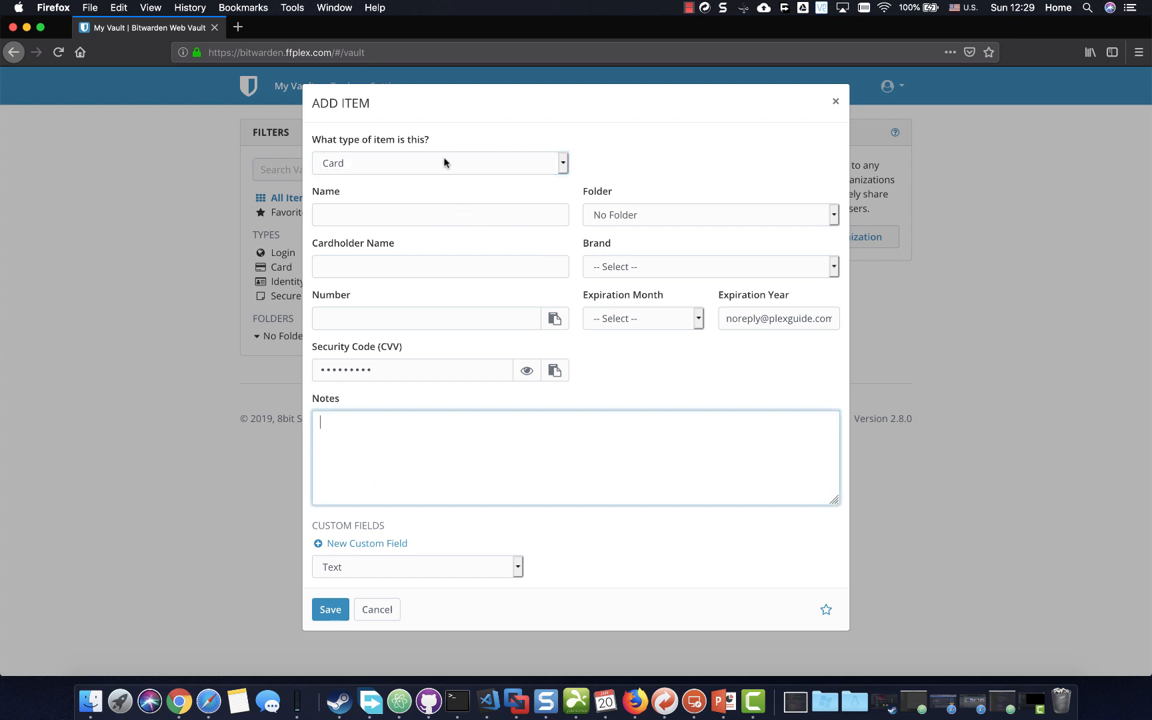
click(440, 163)
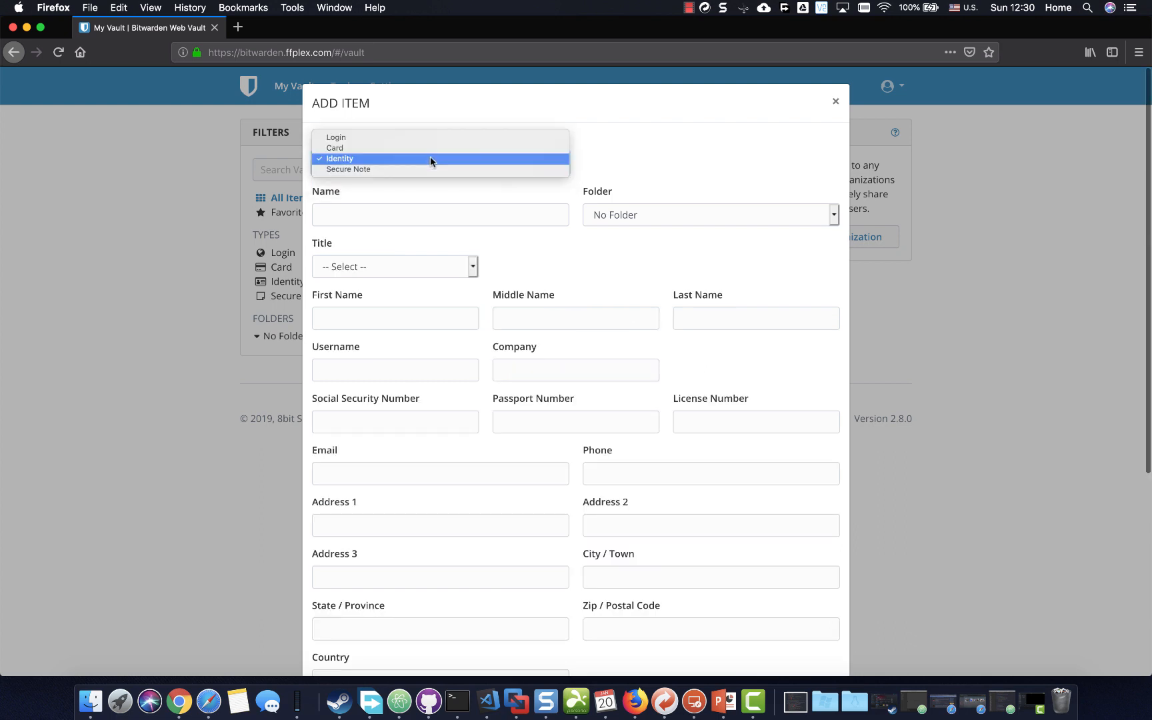
click(333, 148)
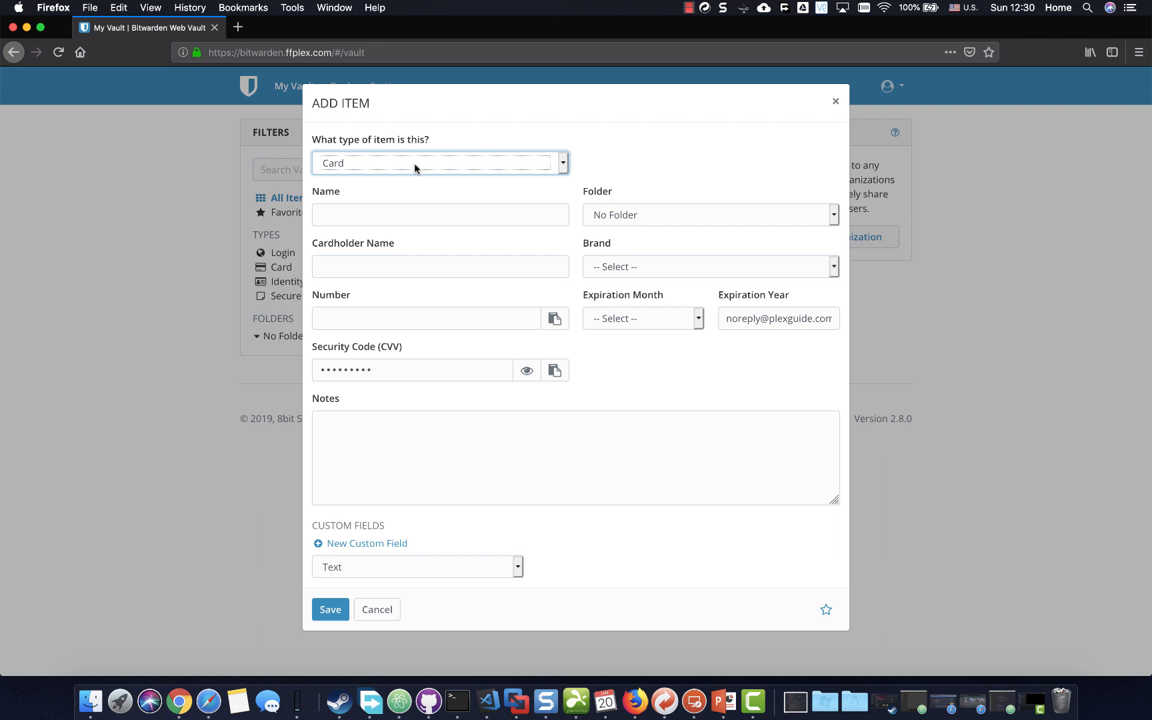
mouse_move(652, 197)
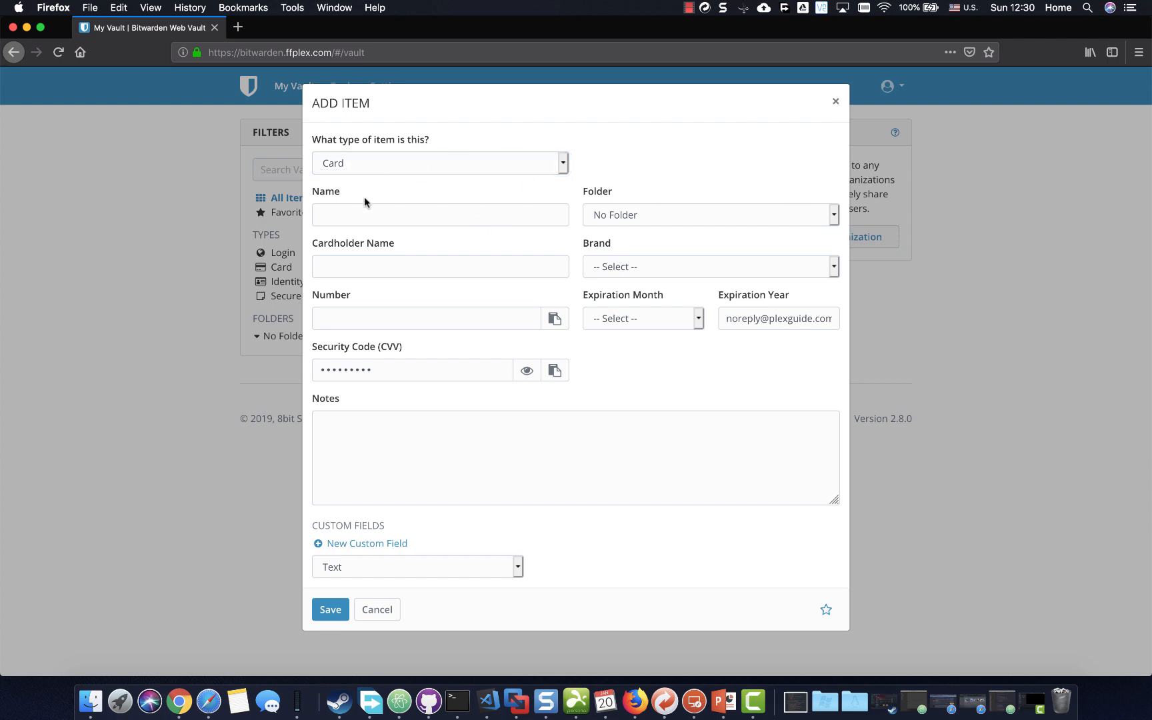
click(440, 213)
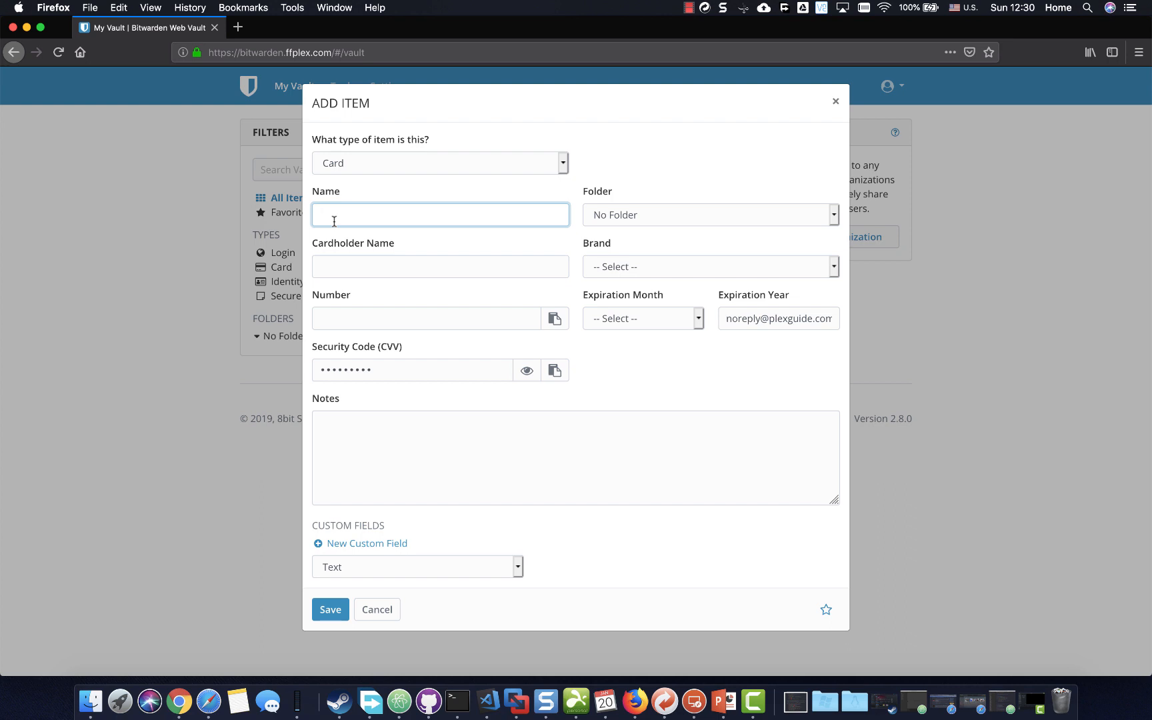
click(427, 319)
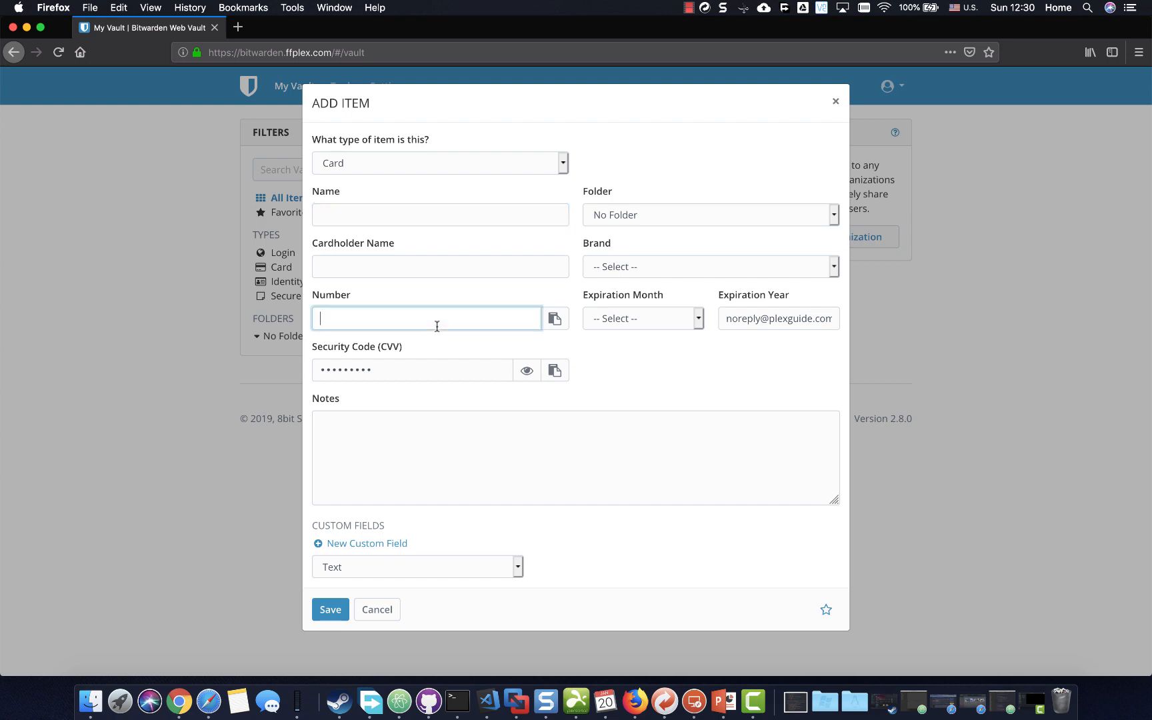
click(439, 265)
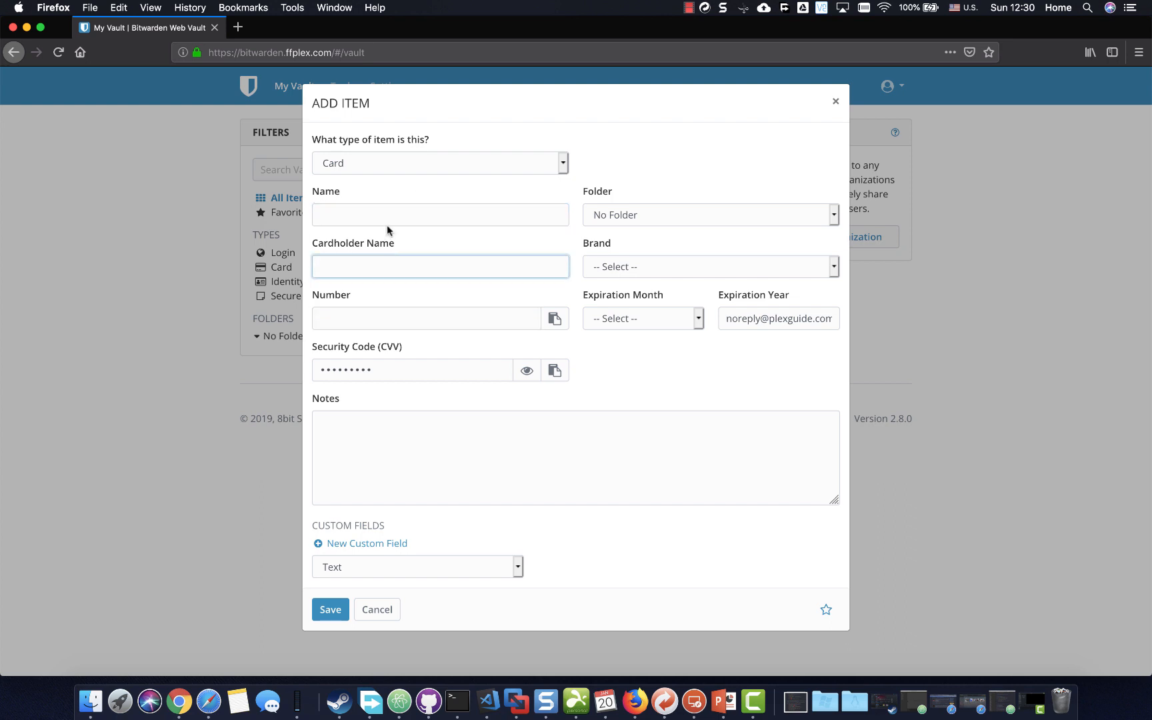
click(440, 214)
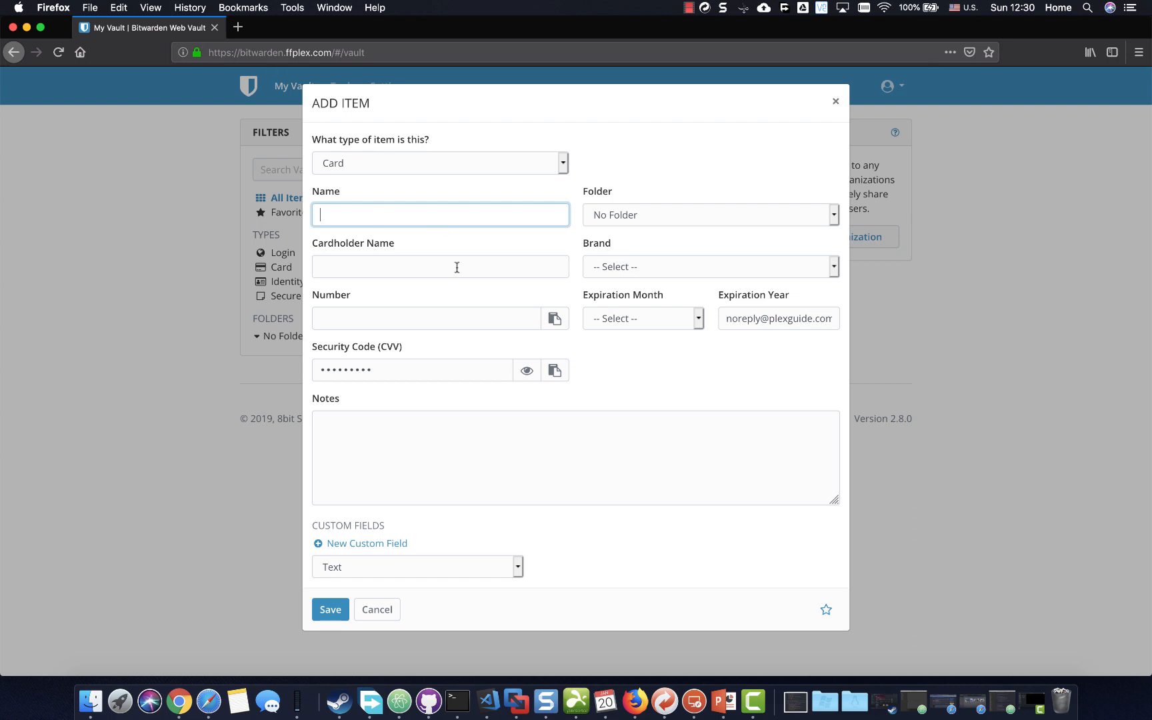
mouse_move(645, 266)
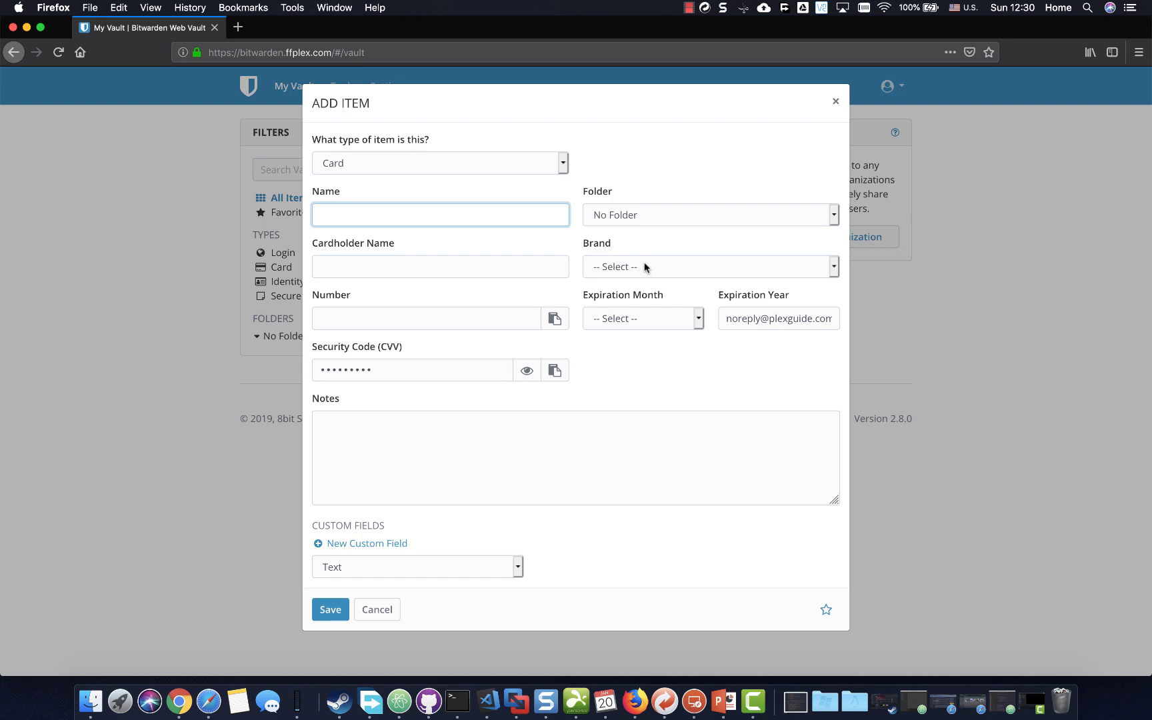
mouse_move(421, 183)
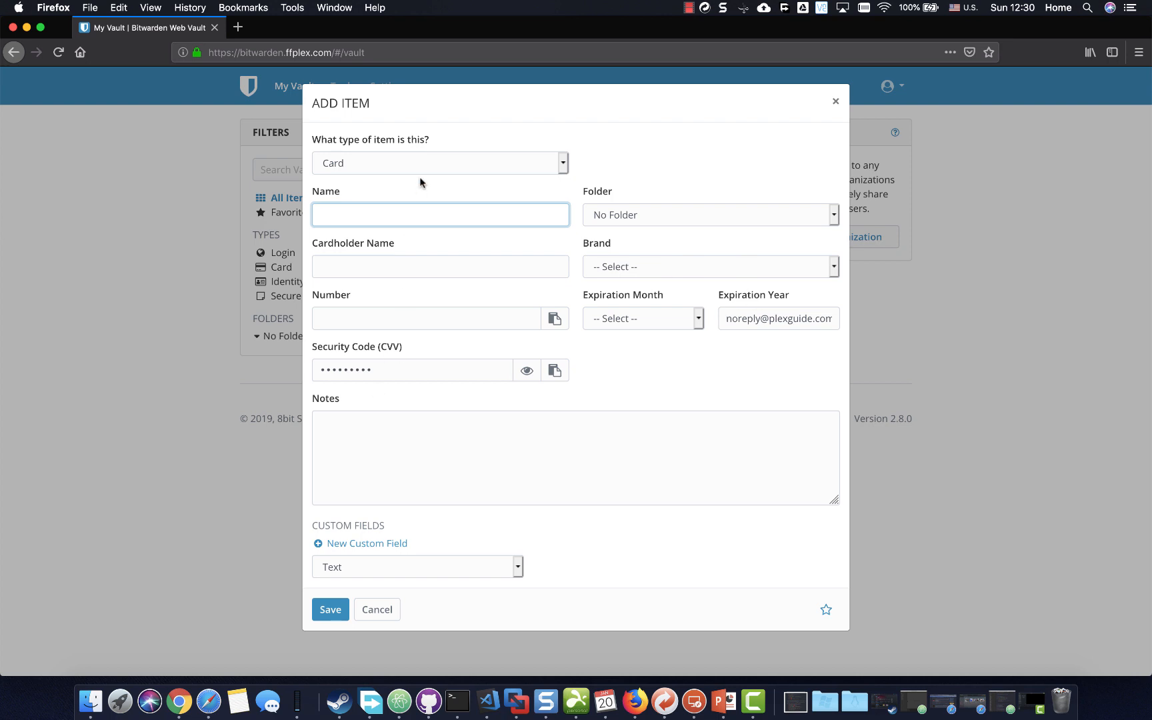
Switch the item type to Secure Note and cancel without saving
click(440, 163)
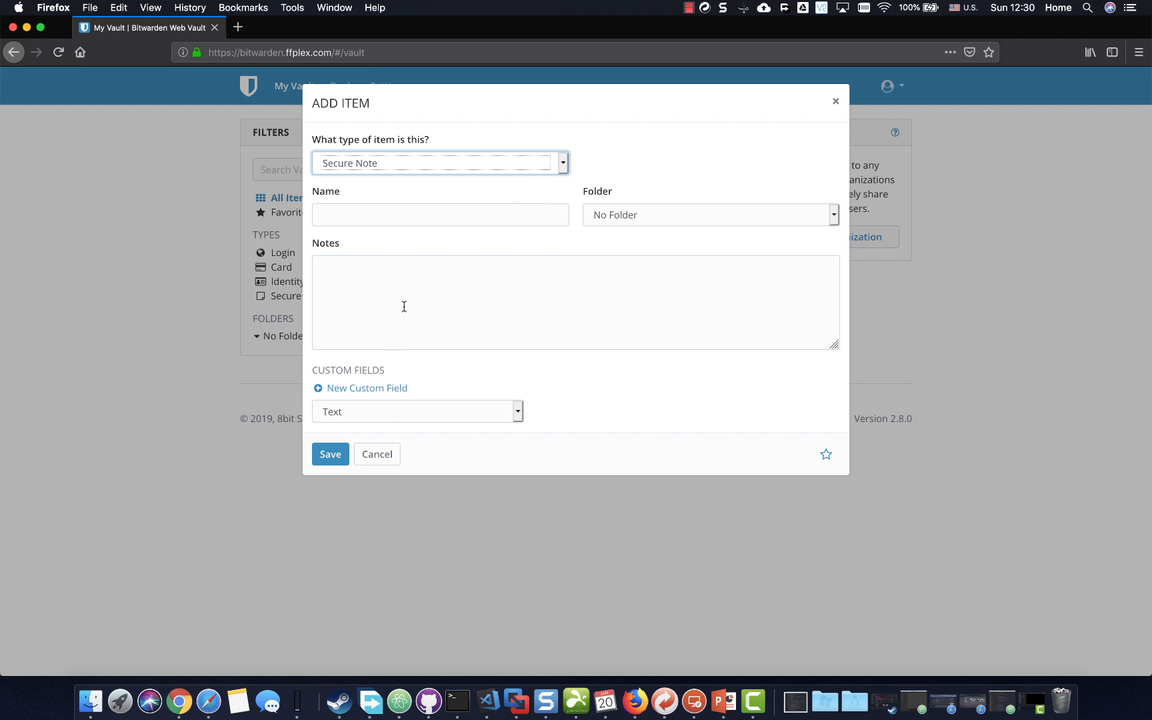
click(376, 454)
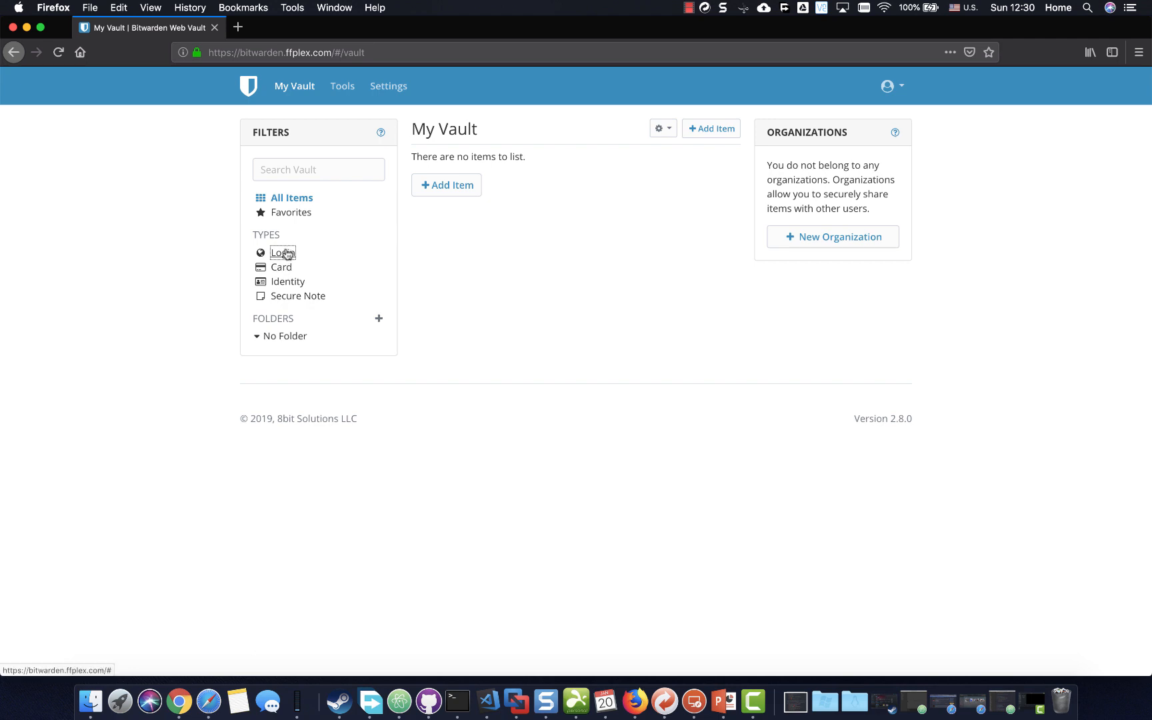
Add a secure note named 'whatever' with notes text, drop an empty custom field, save it and reopen it briefly
click(299, 296)
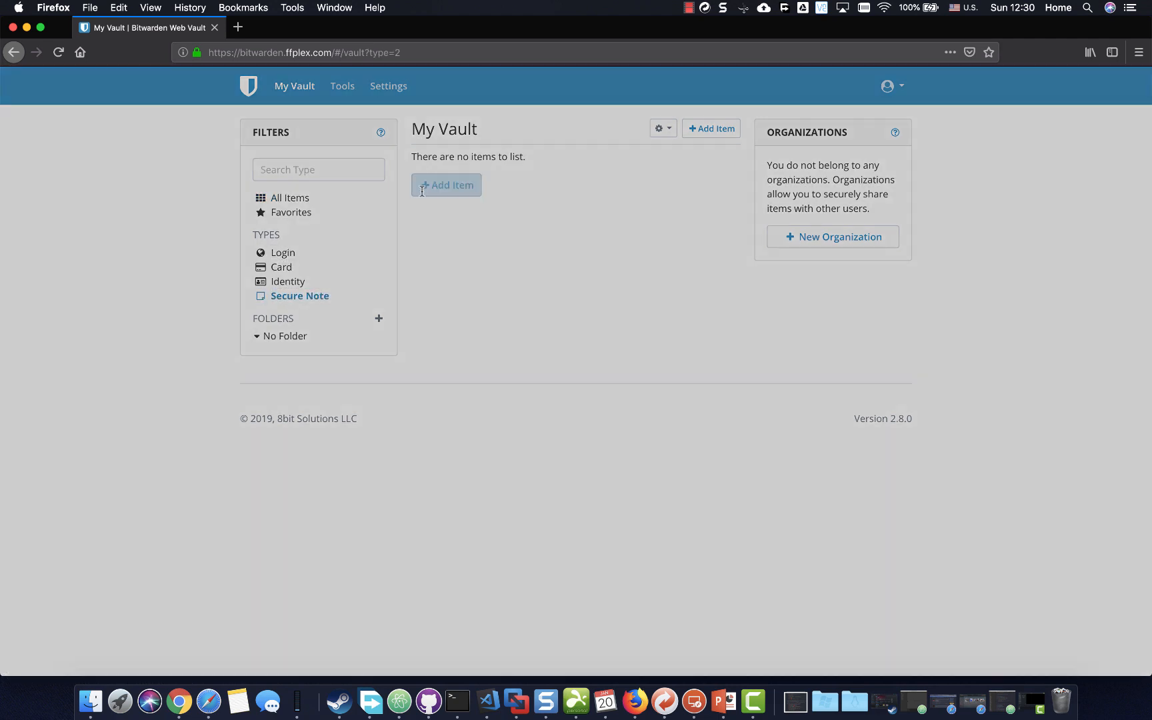
click(445, 184)
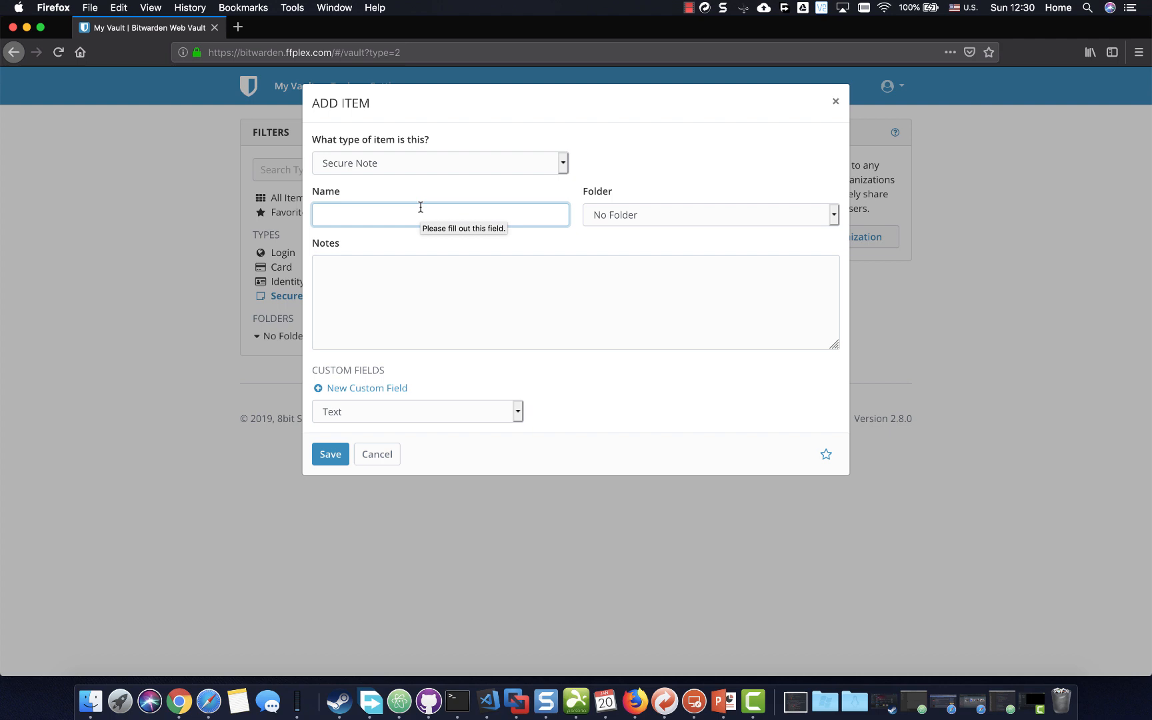
text(whatever)
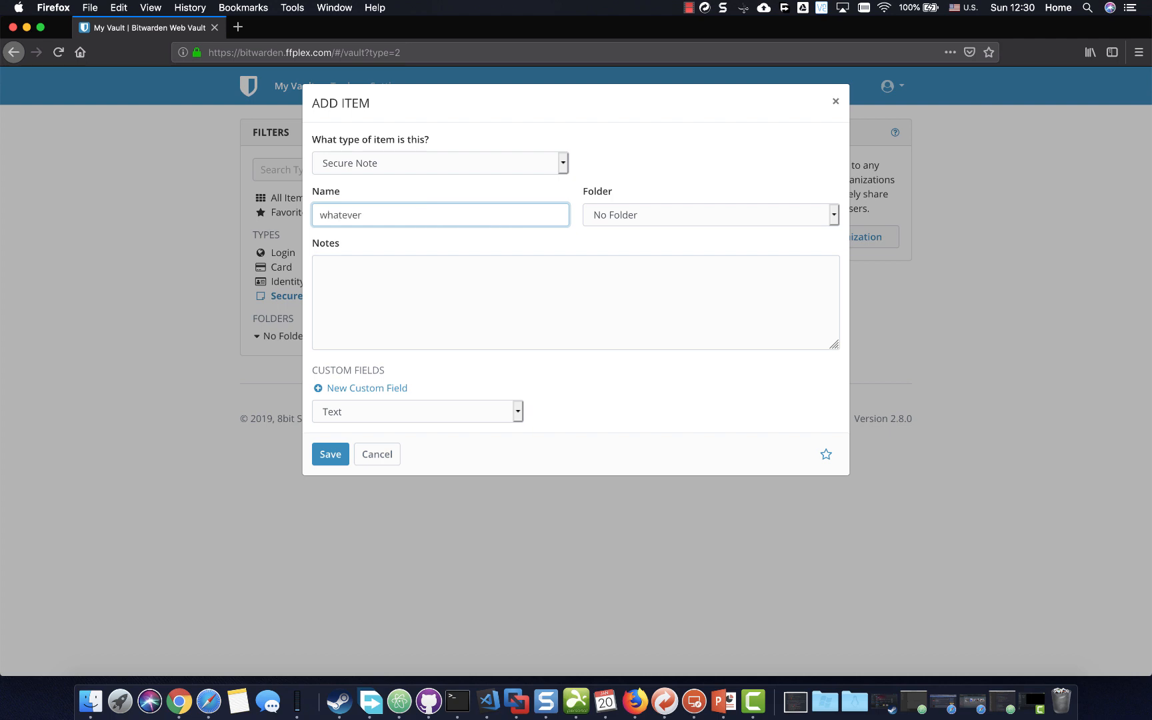
text(dfja;ldfjdklajf;adsfj)
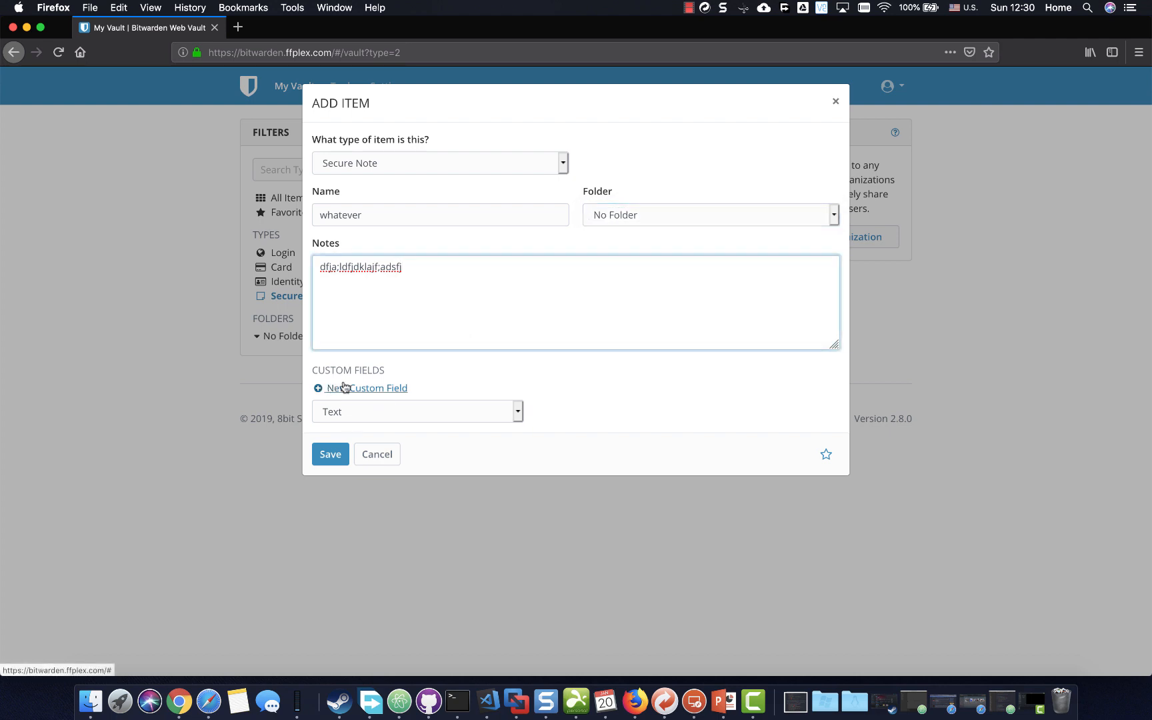
click(365, 388)
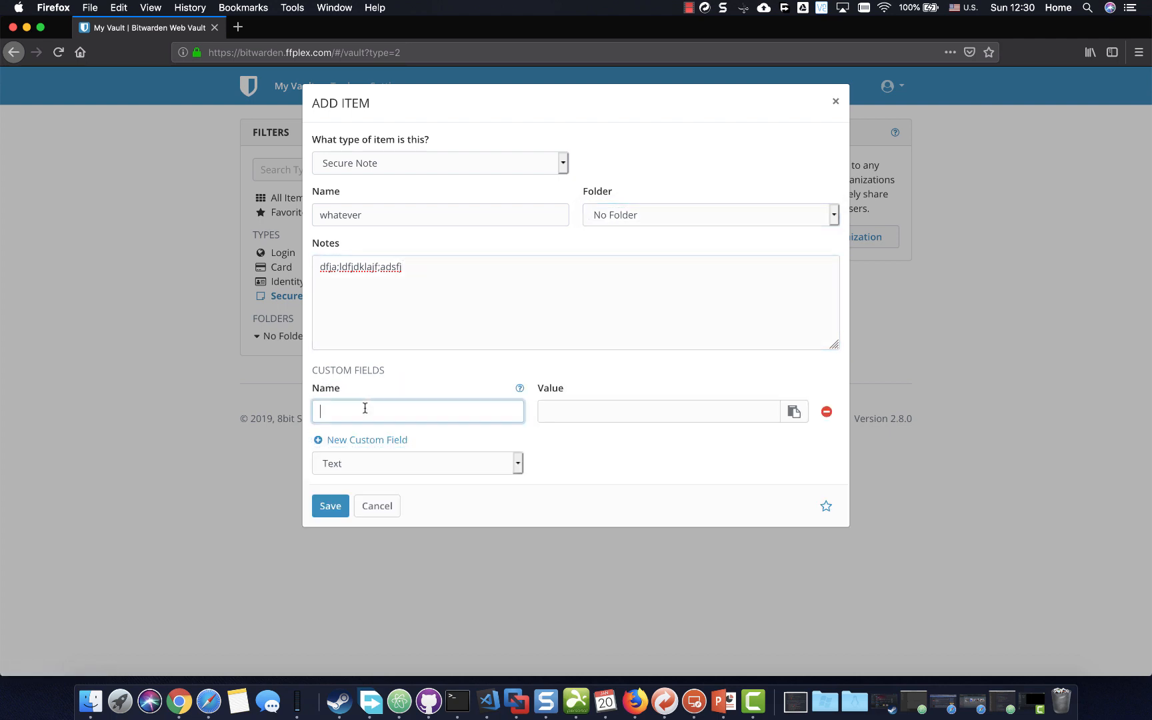
click(825, 412)
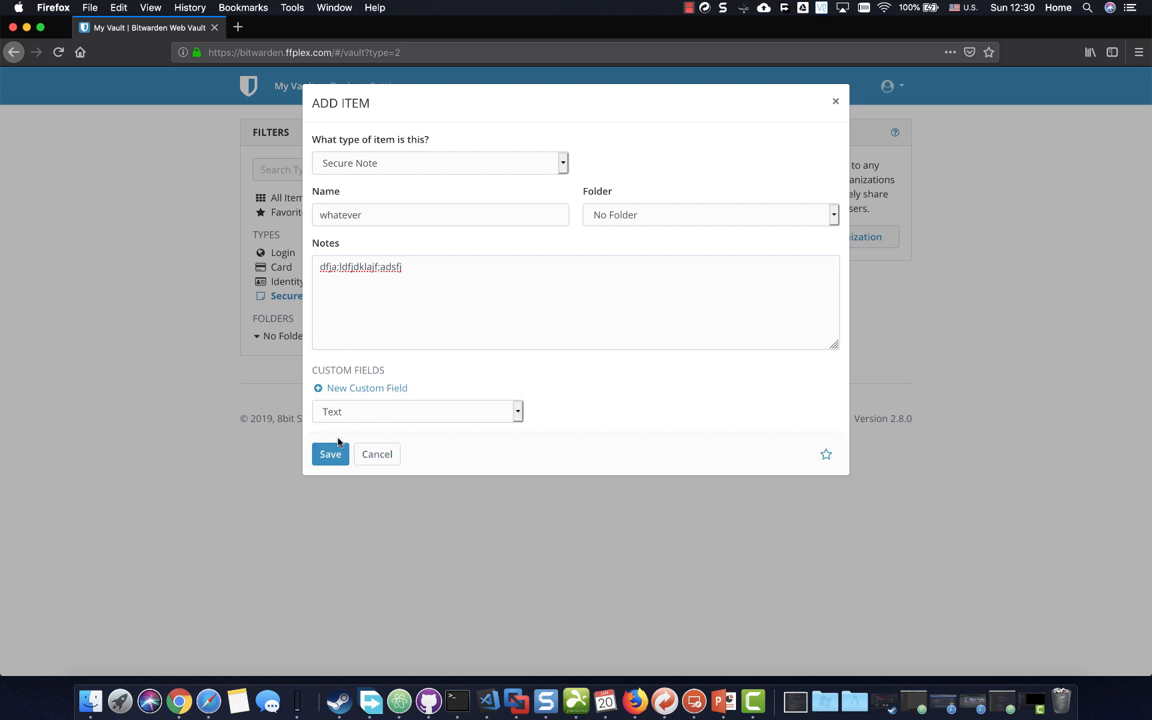
click(329, 453)
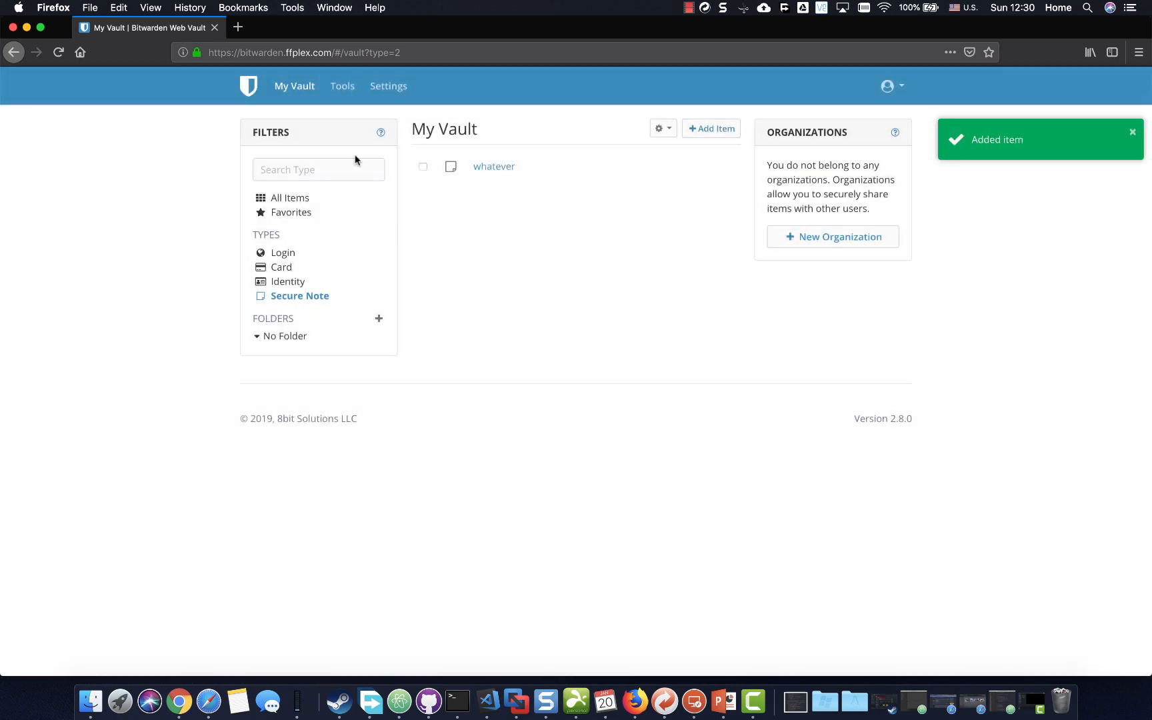
click(493, 167)
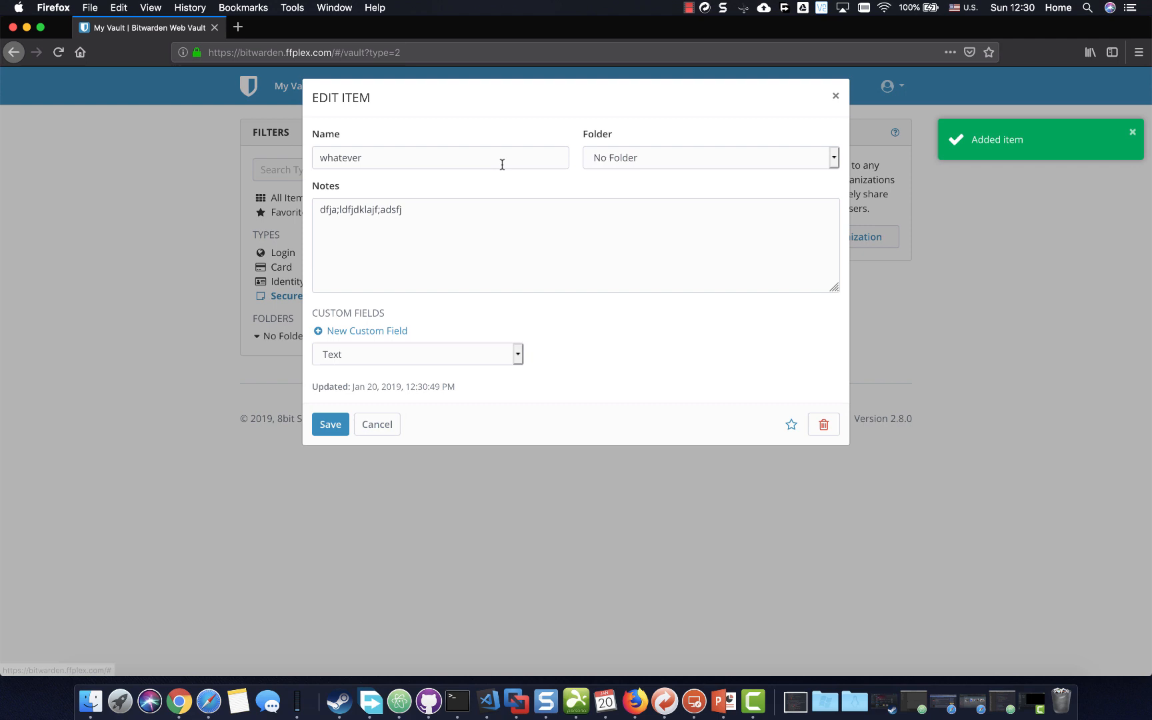
click(376, 424)
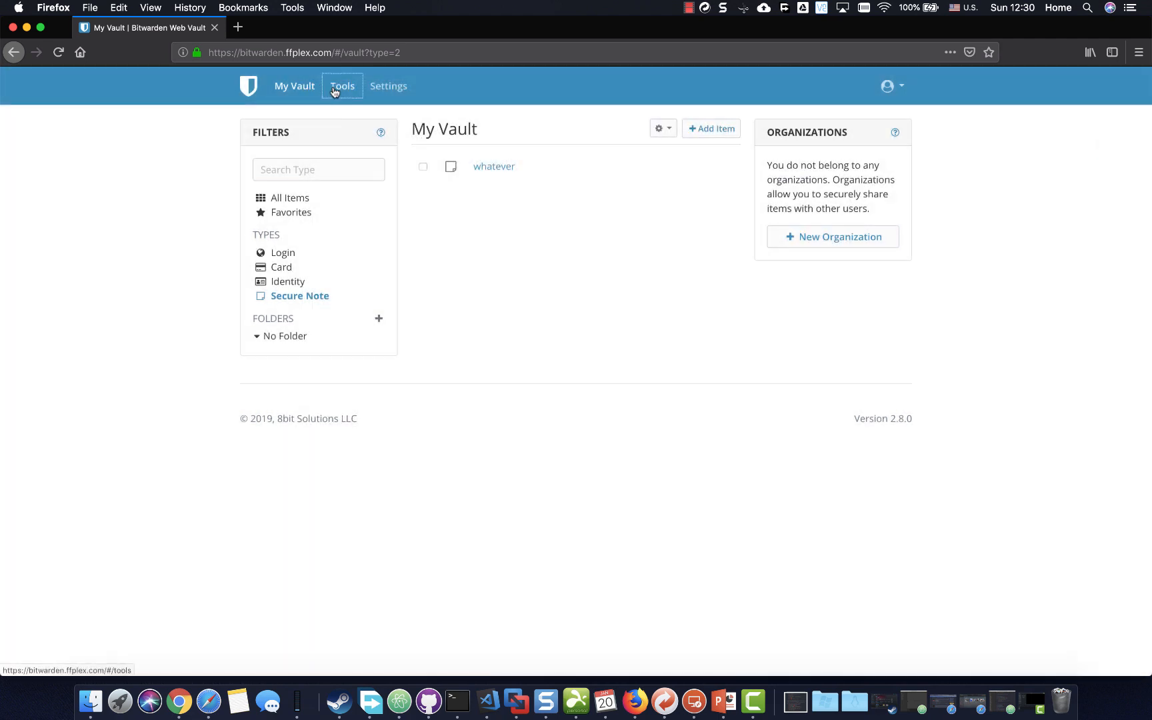
In the Tools password generator, include !@#$%^&* special characters and regenerate
click(342, 85)
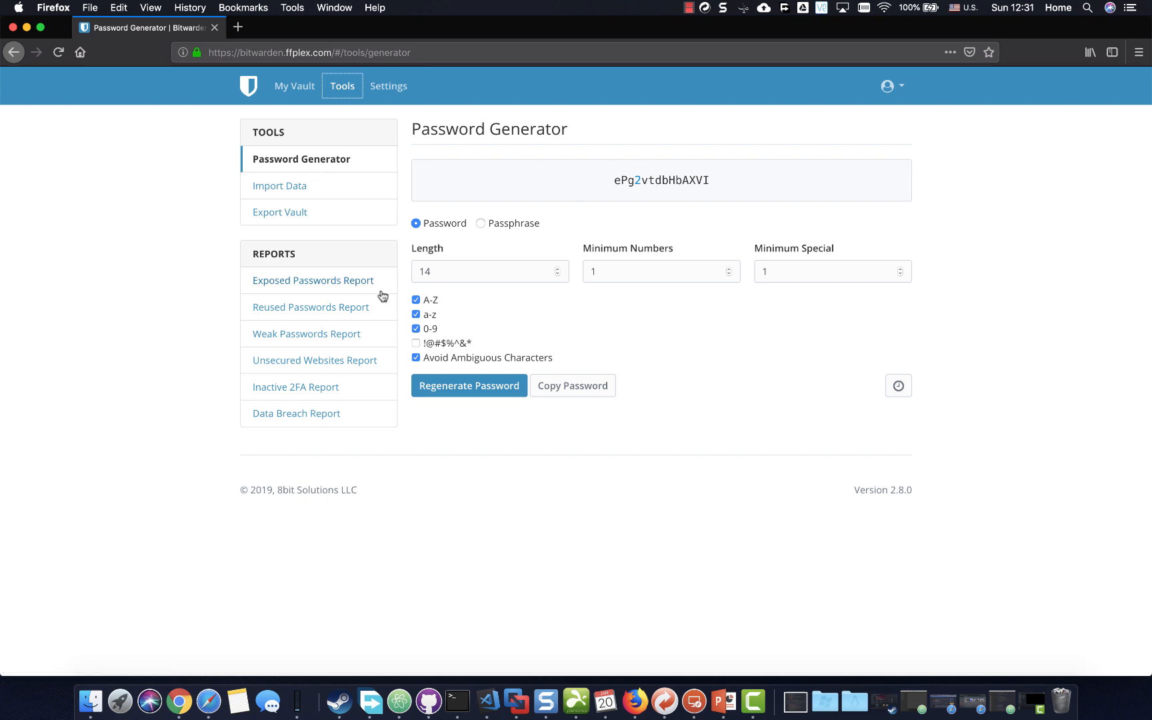
click(489, 271)
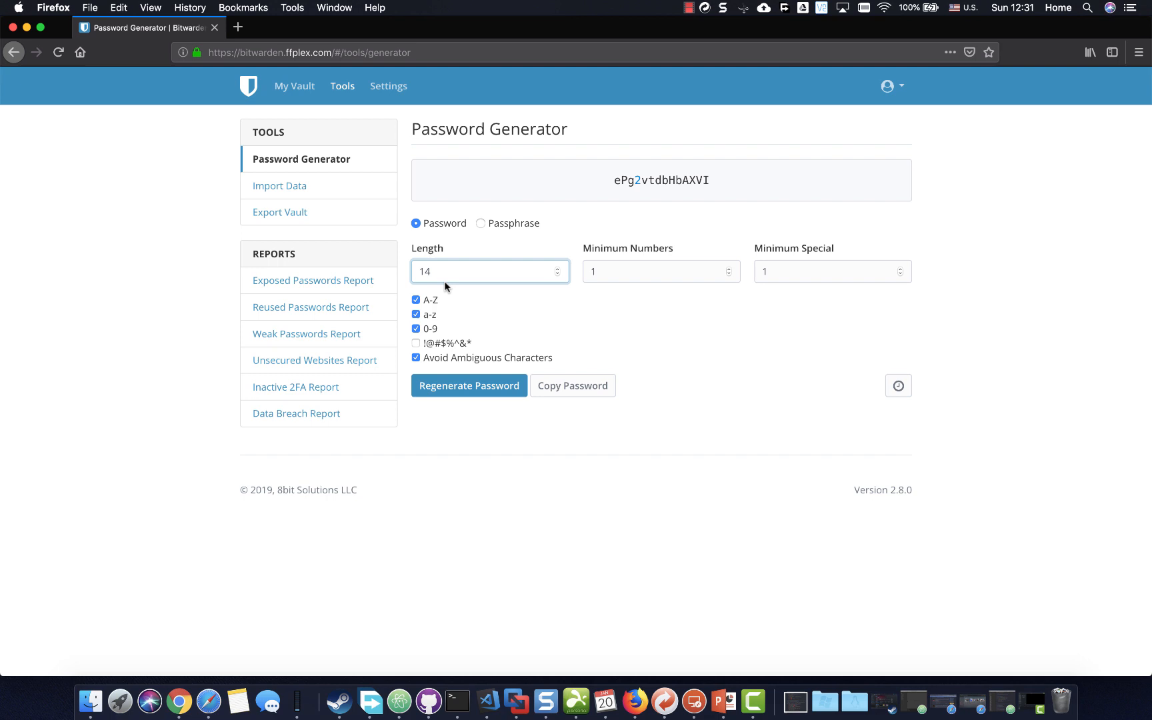
click(415, 343)
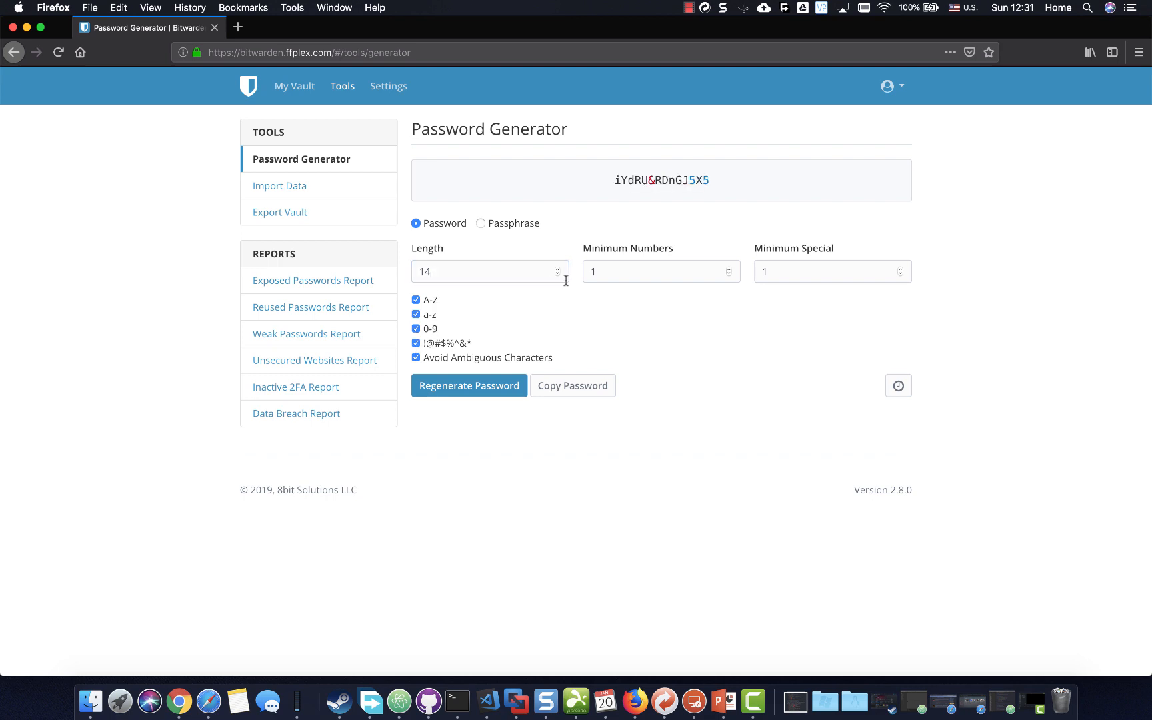
click(470, 385)
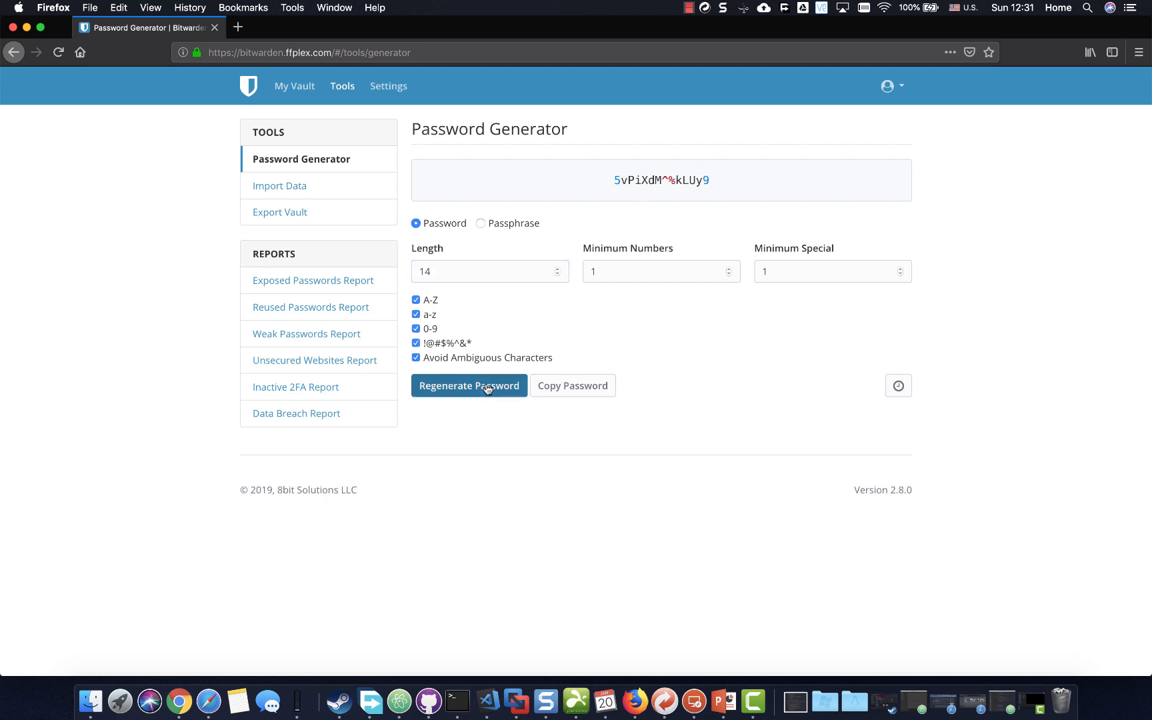
Set length 28 then 14 with minimum numbers and specials of 2, and regenerate the password
click(469, 385)
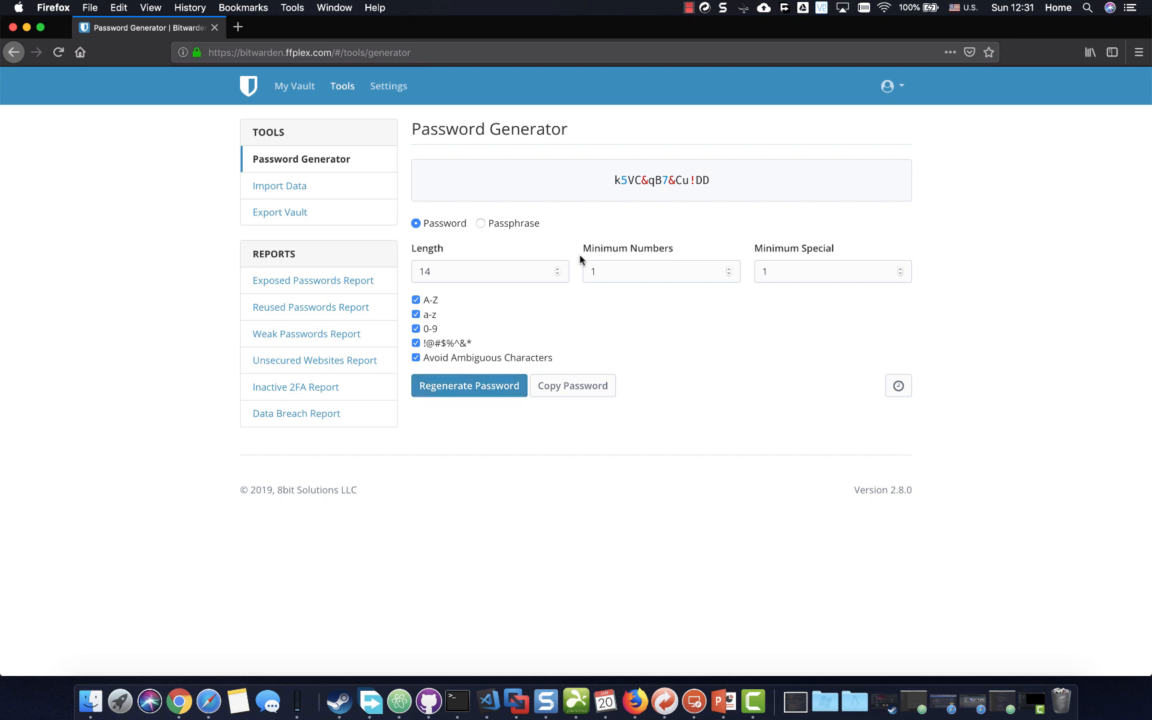
text(28)
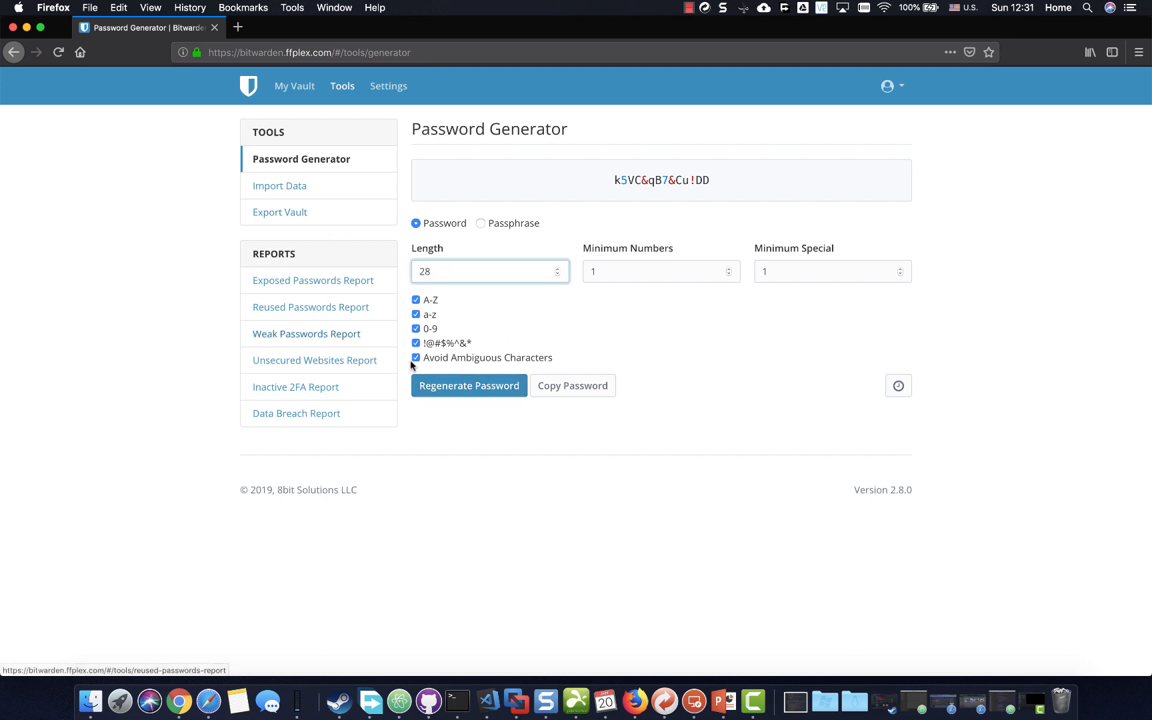
click(728, 267)
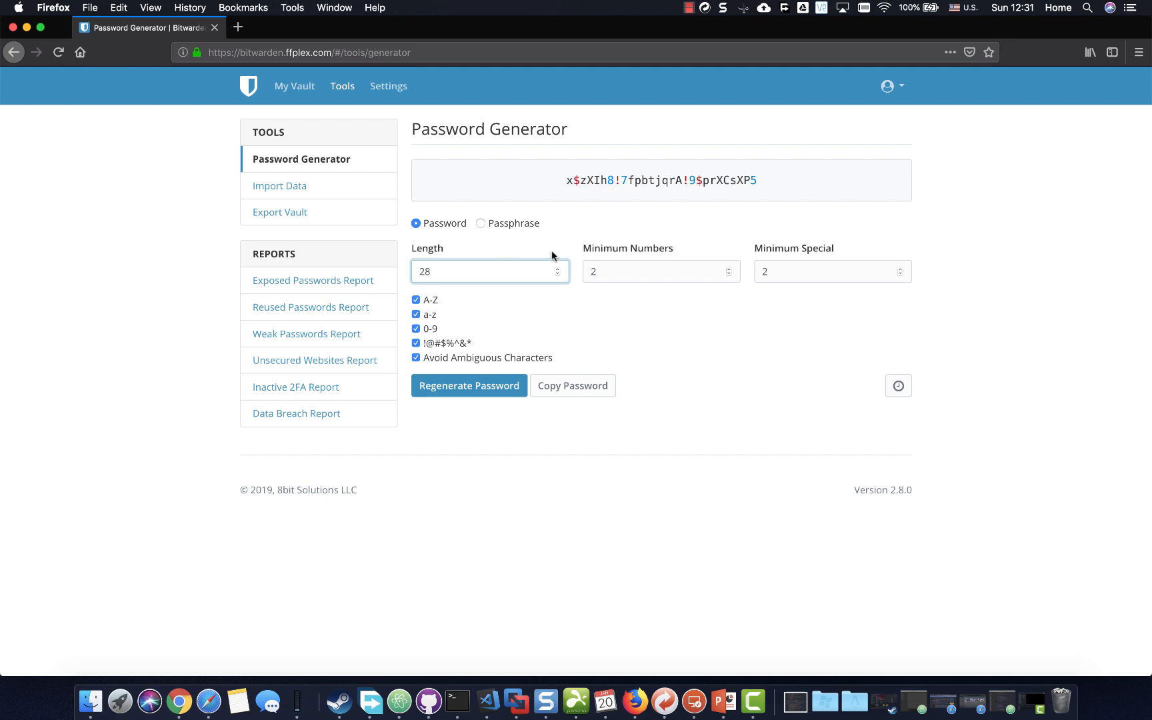
text(14)
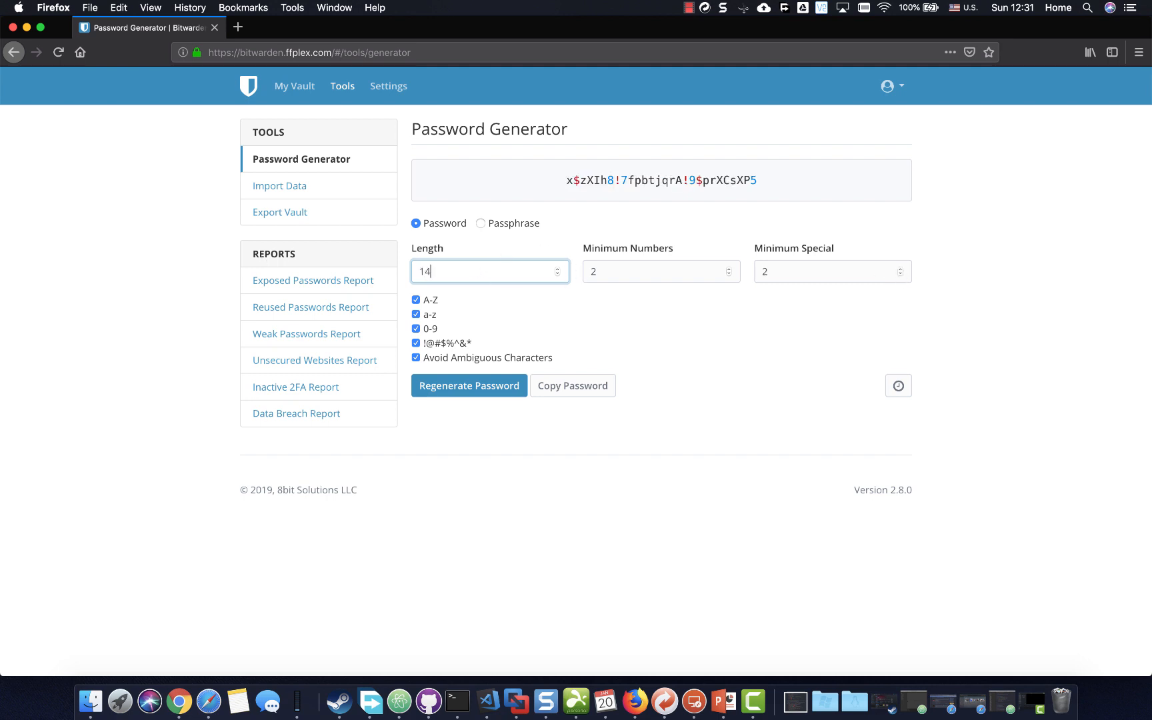
click(469, 385)
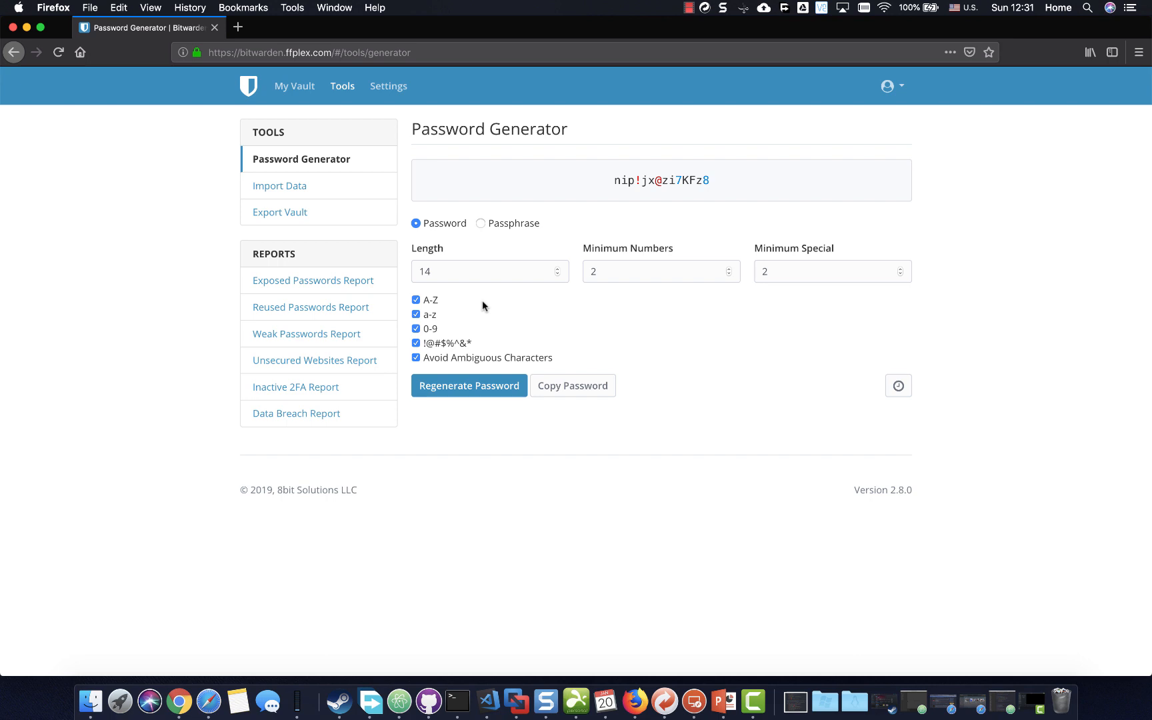
mouse_move(378, 177)
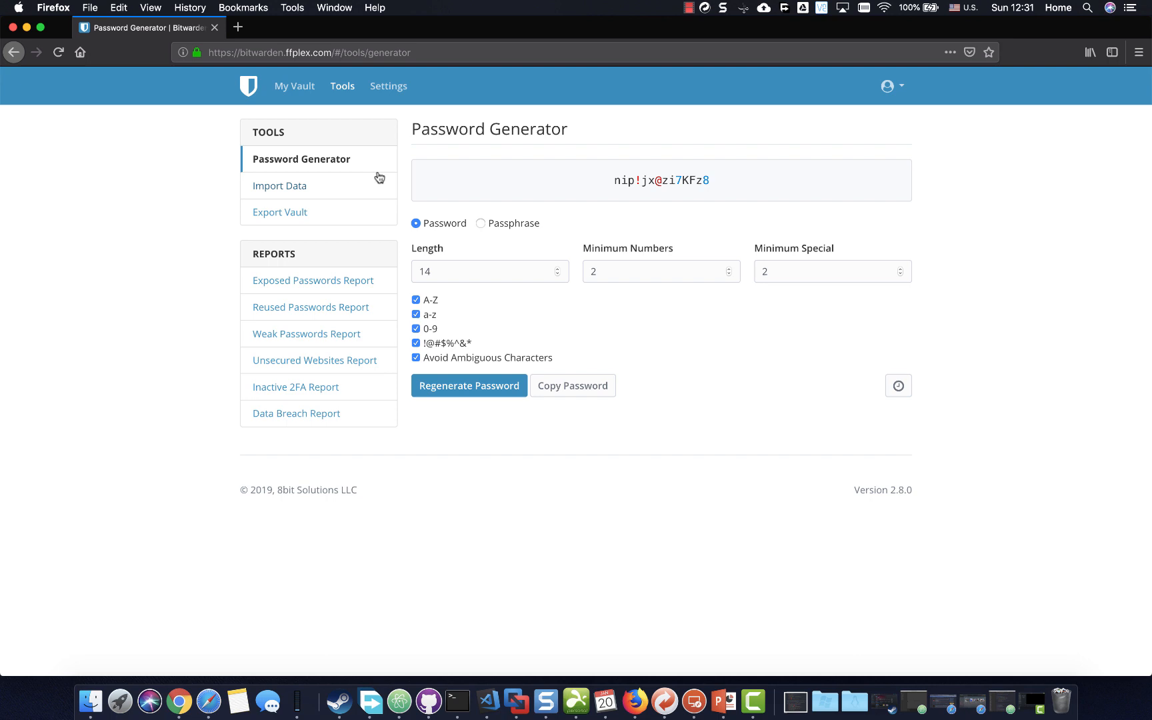
mouse_move(317, 185)
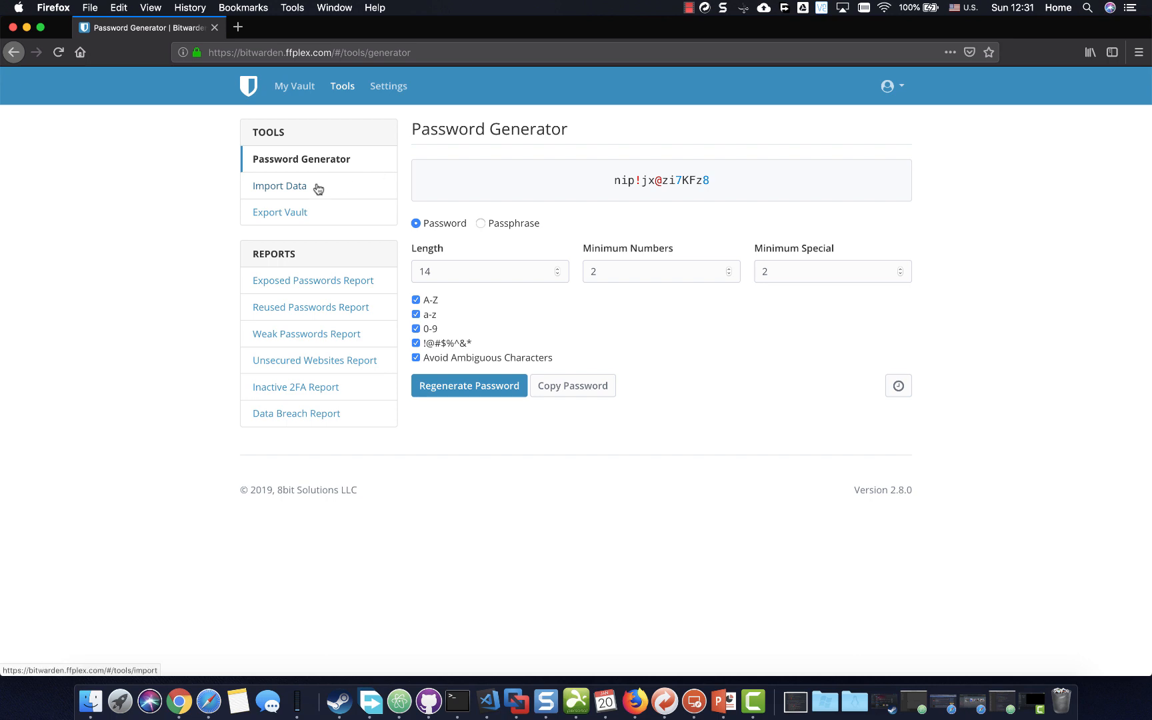
Review the vault export file formats (.json), then move to the Exposed Passwords Report
click(278, 212)
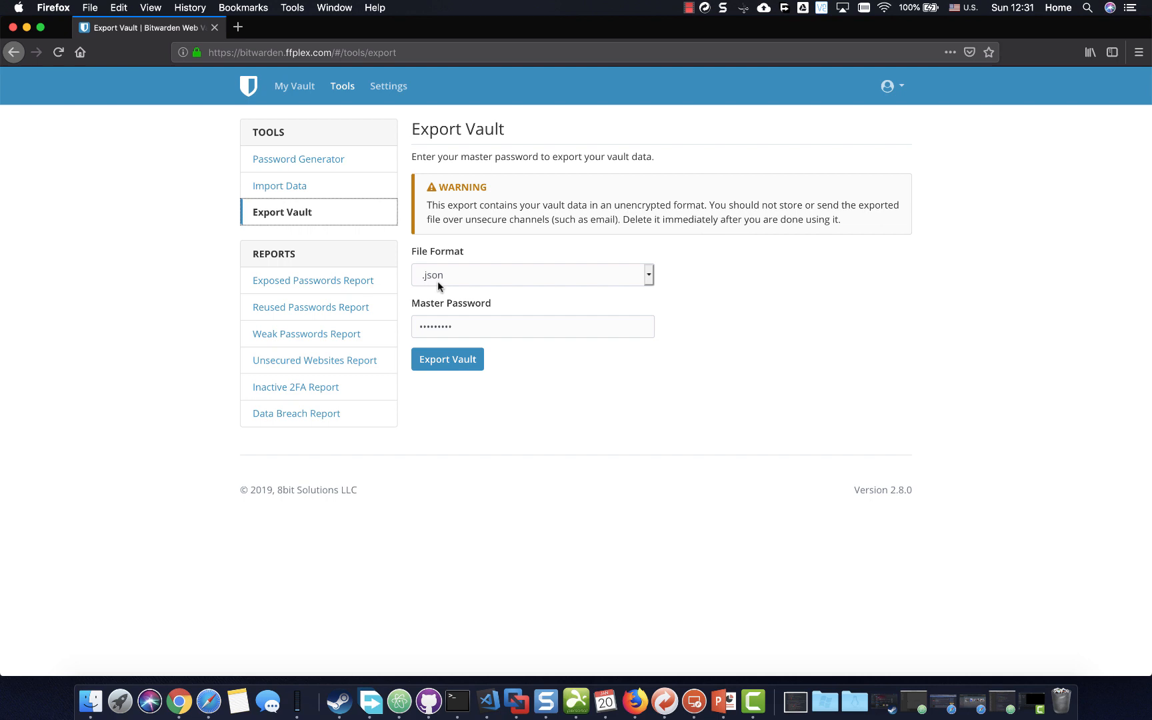
click(532, 275)
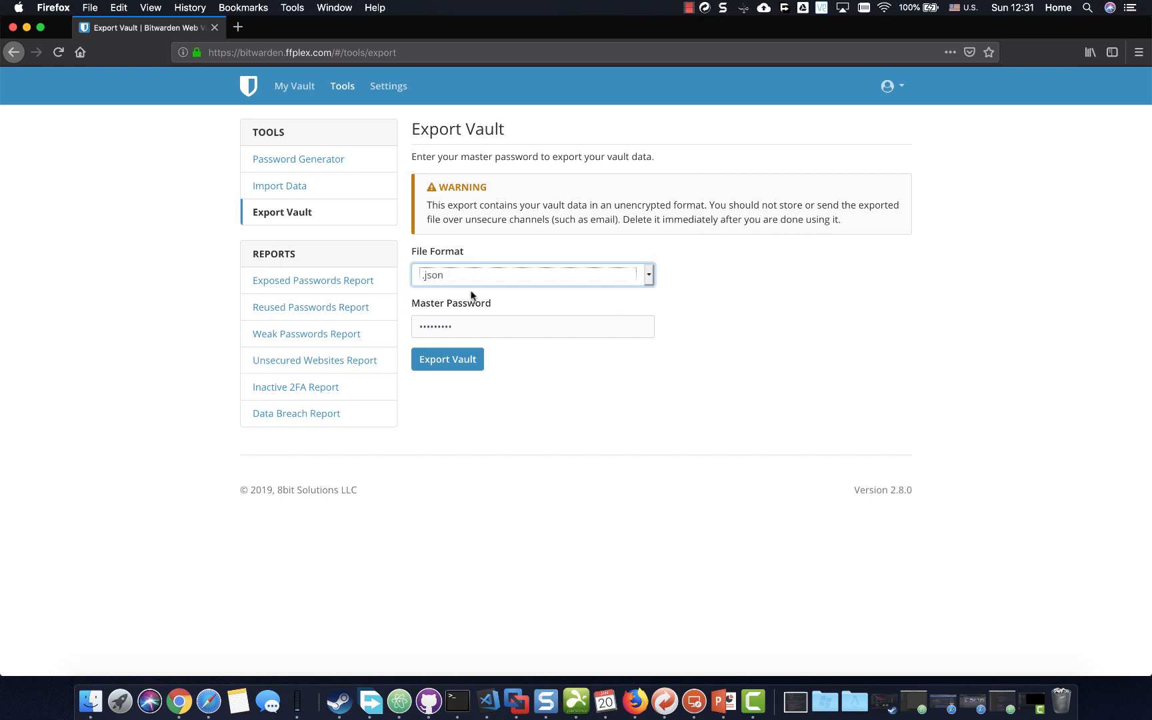
mouse_move(351, 235)
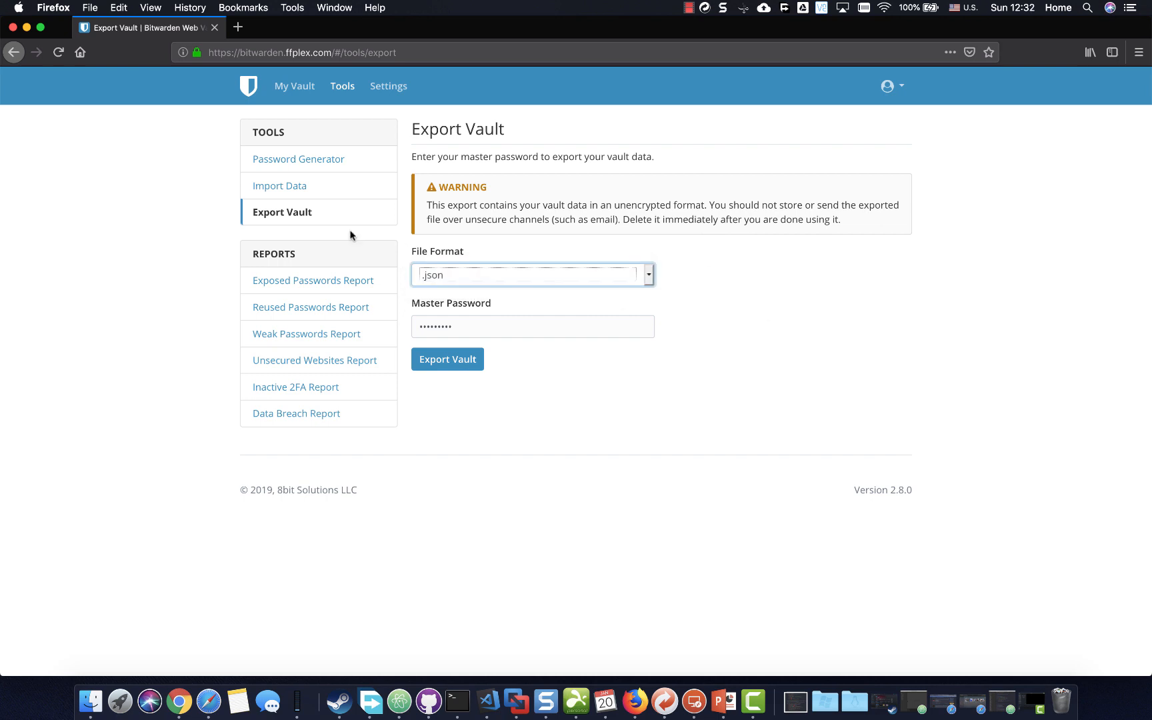
click(312, 280)
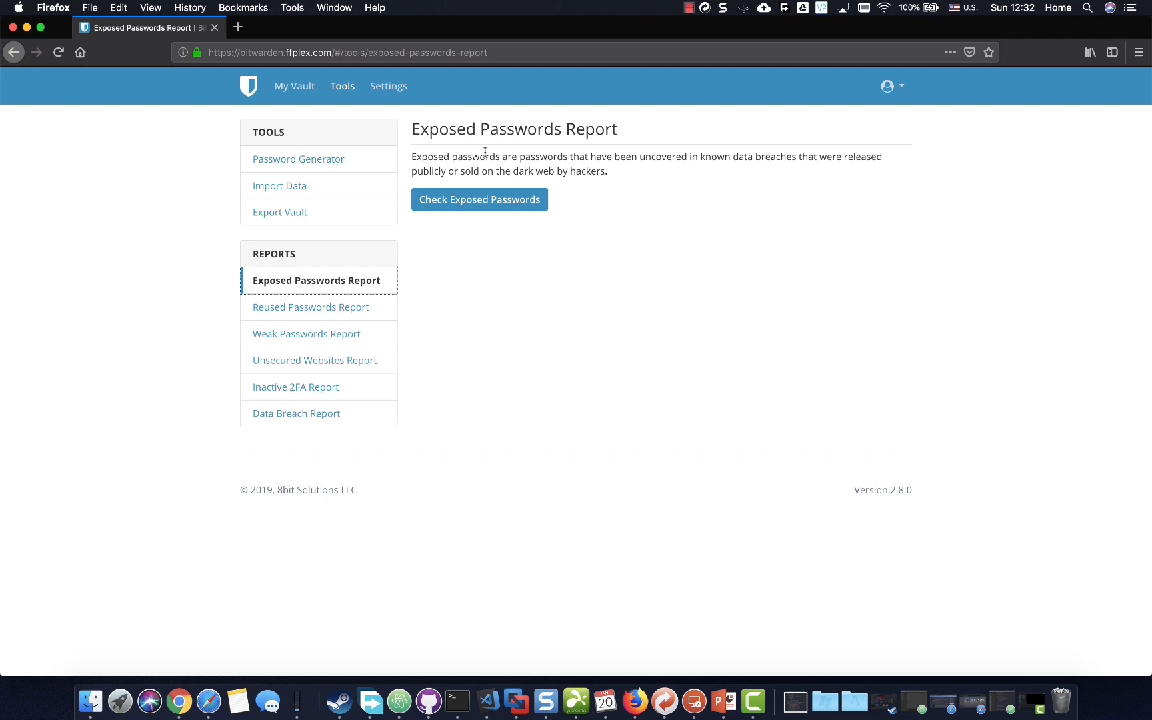
mouse_move(429, 228)
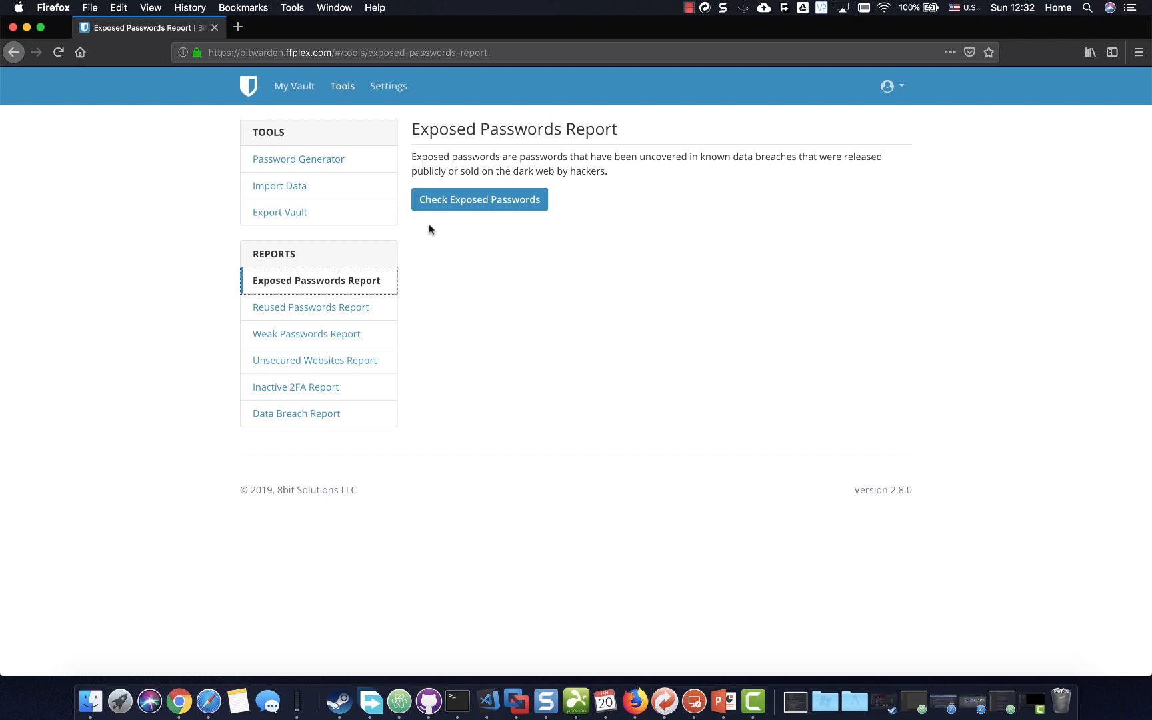
mouse_move(505, 226)
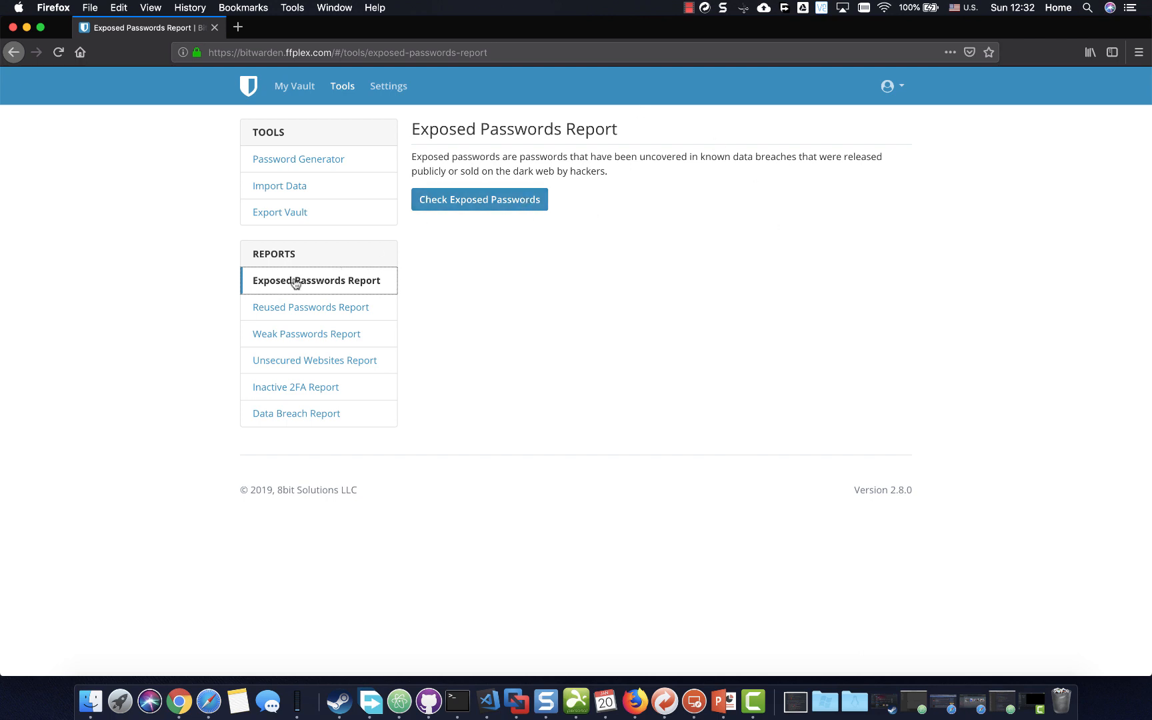
mouse_move(346, 272)
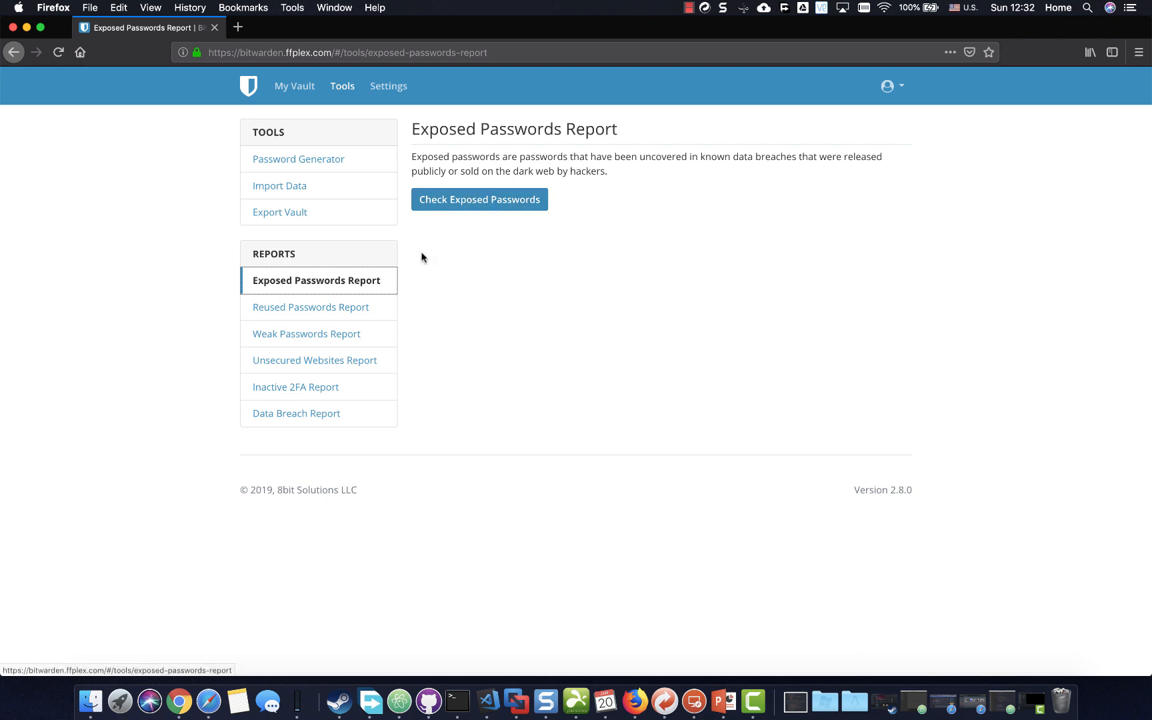
View the Reused, Weak, Unsecured Websites and Inactive 2FA reports, then run the Data Breach check
click(311, 306)
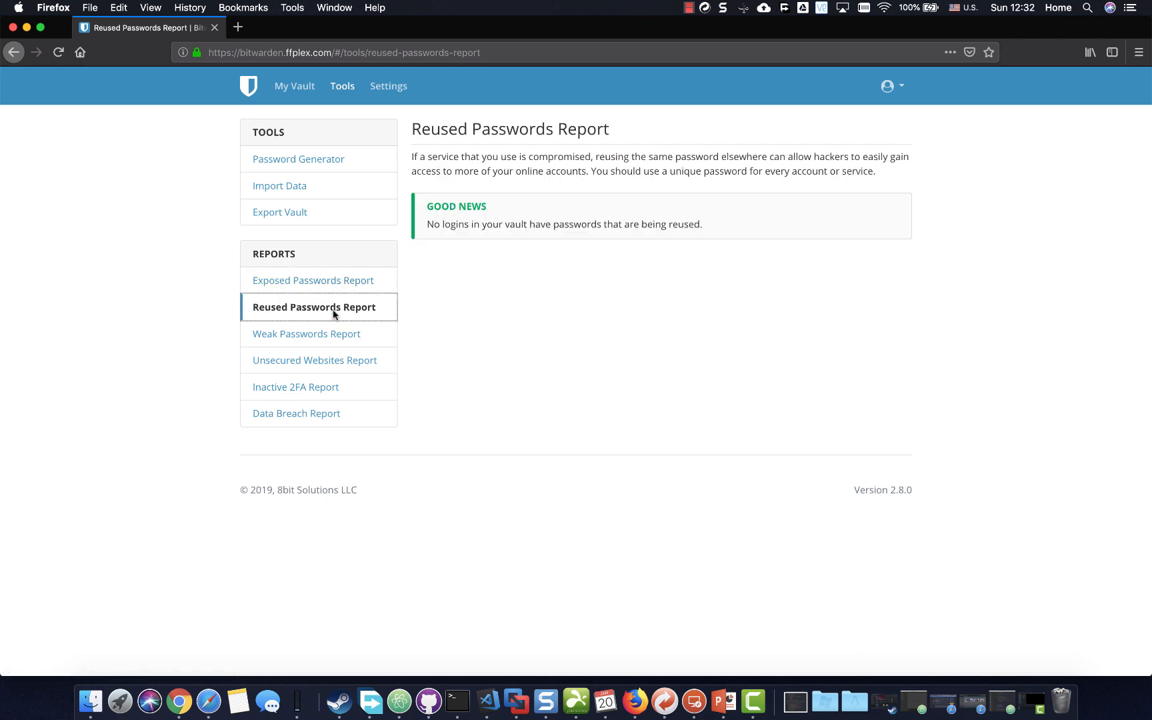
click(305, 333)
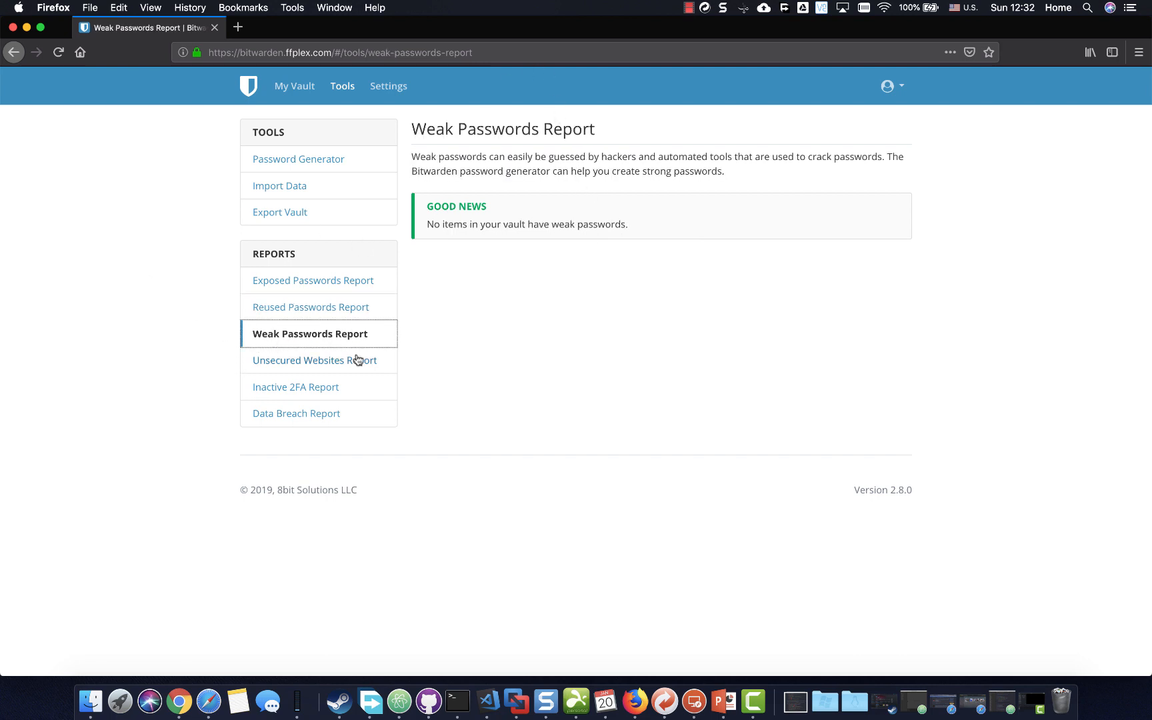
click(313, 360)
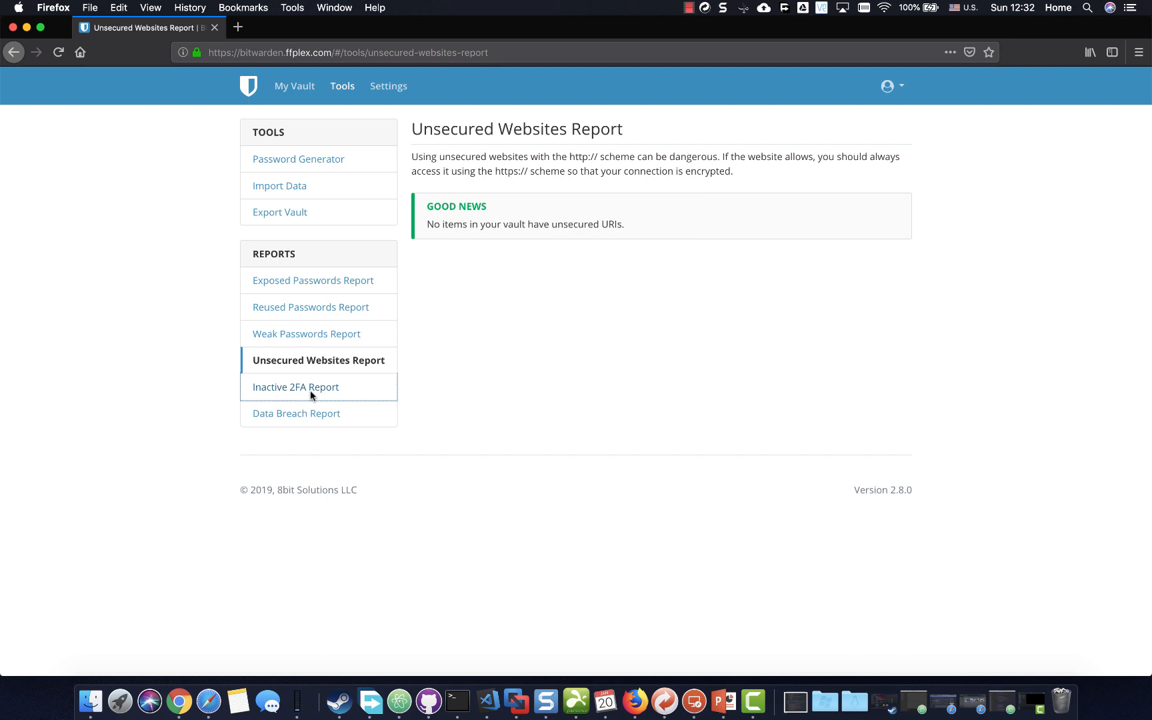
click(296, 413)
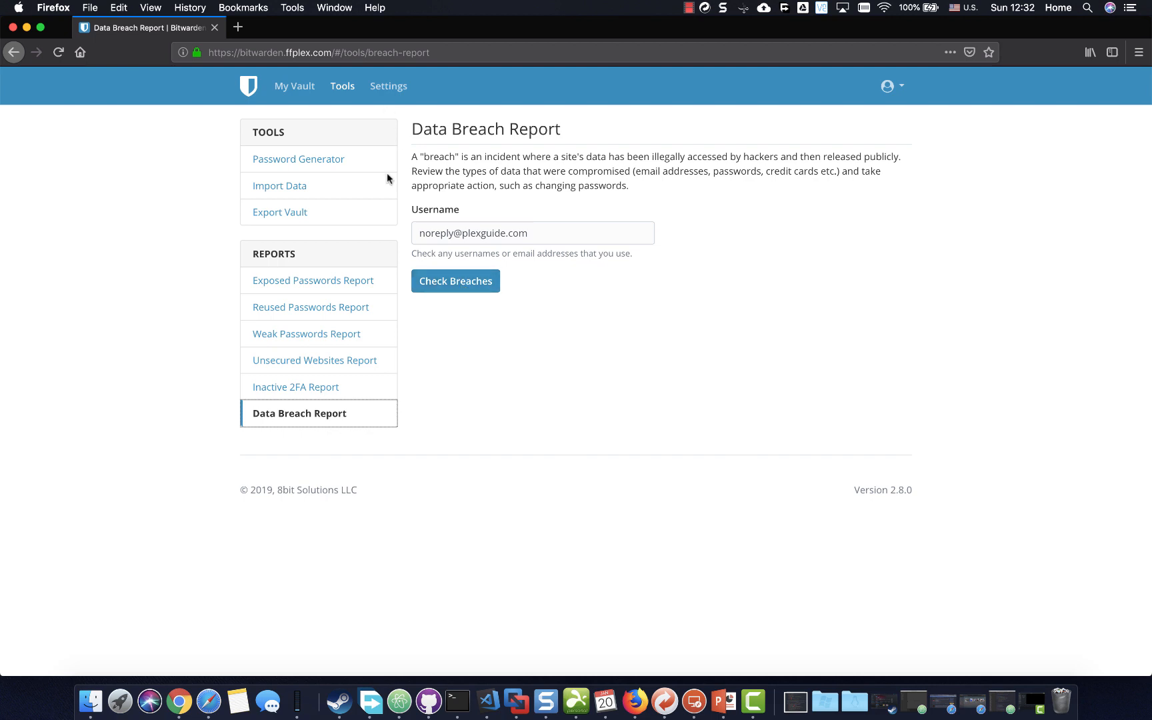
click(455, 280)
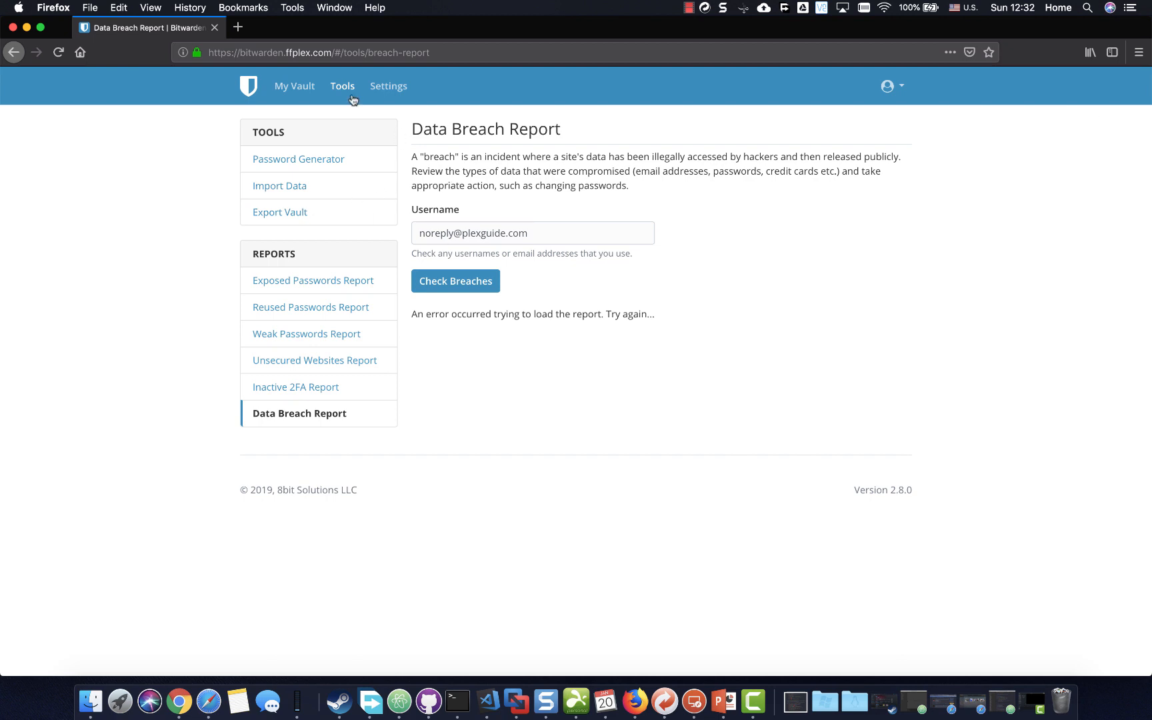
In Settings > Options, review the vault lock timeout choices and pick a different one
click(388, 85)
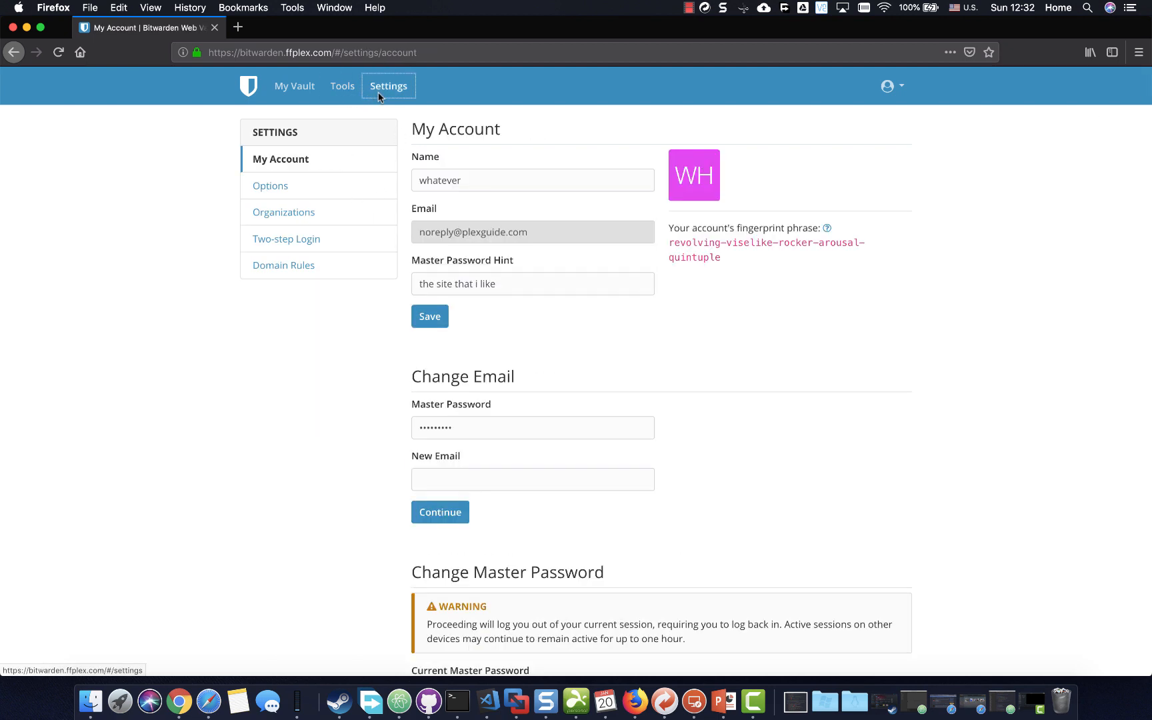
mouse_move(287, 239)
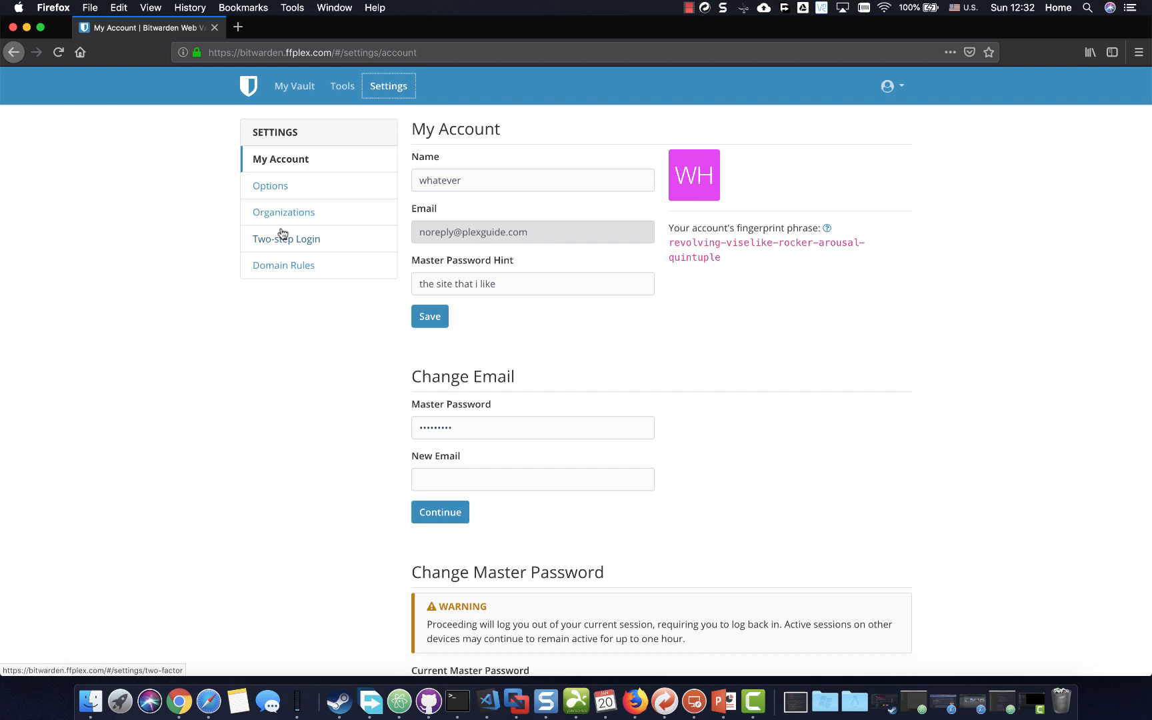
click(270, 185)
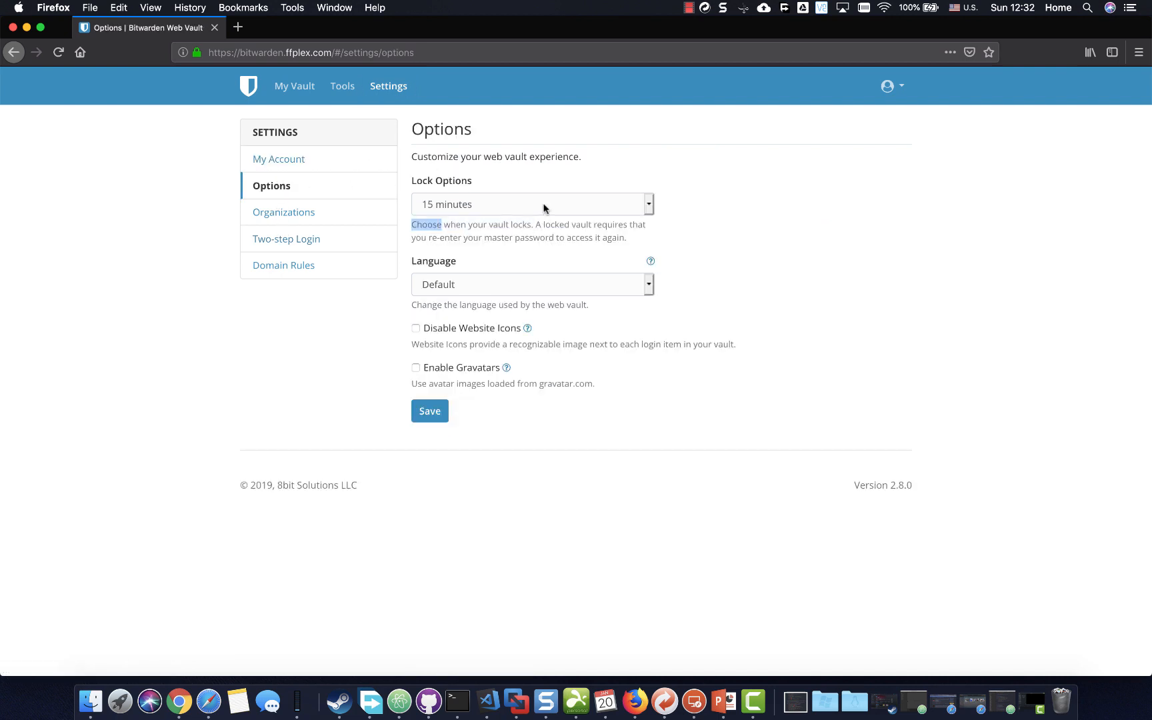
click(531, 204)
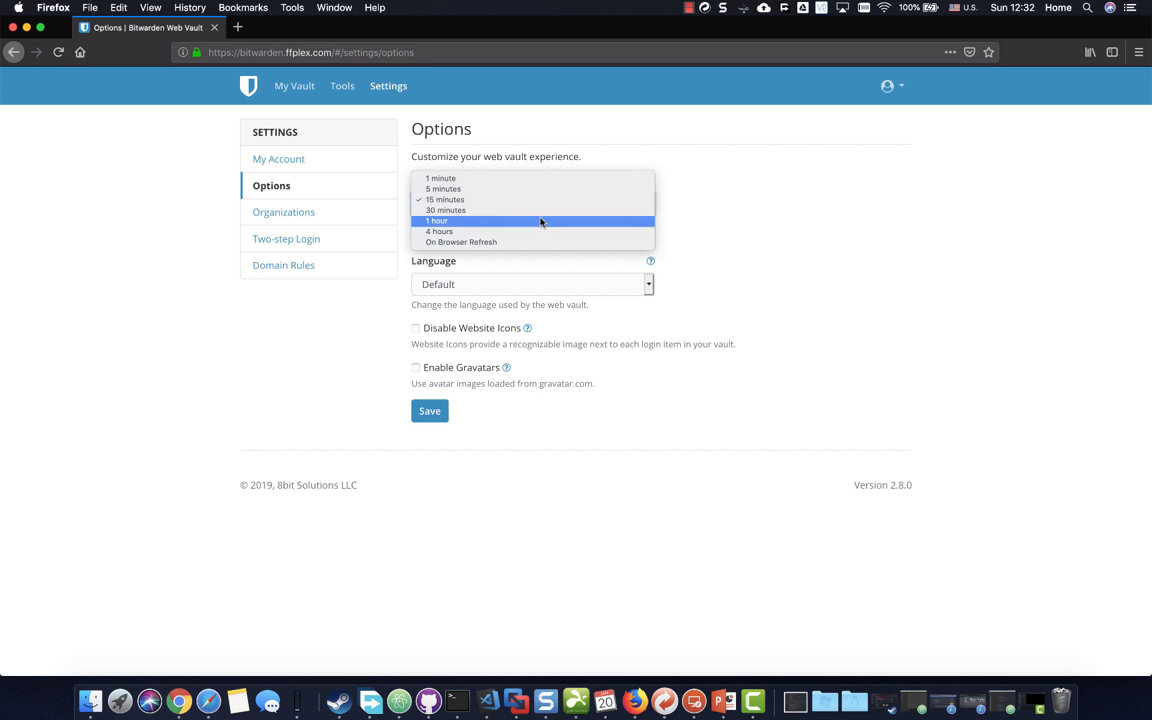
mouse_move(443, 189)
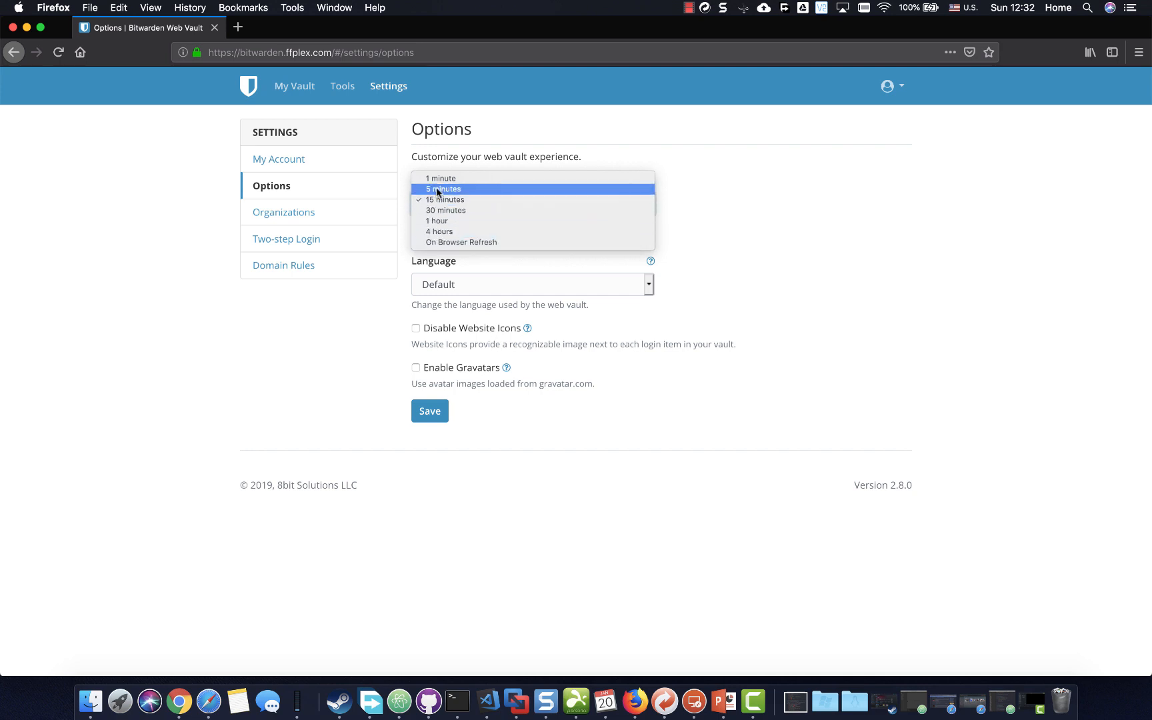
click(442, 189)
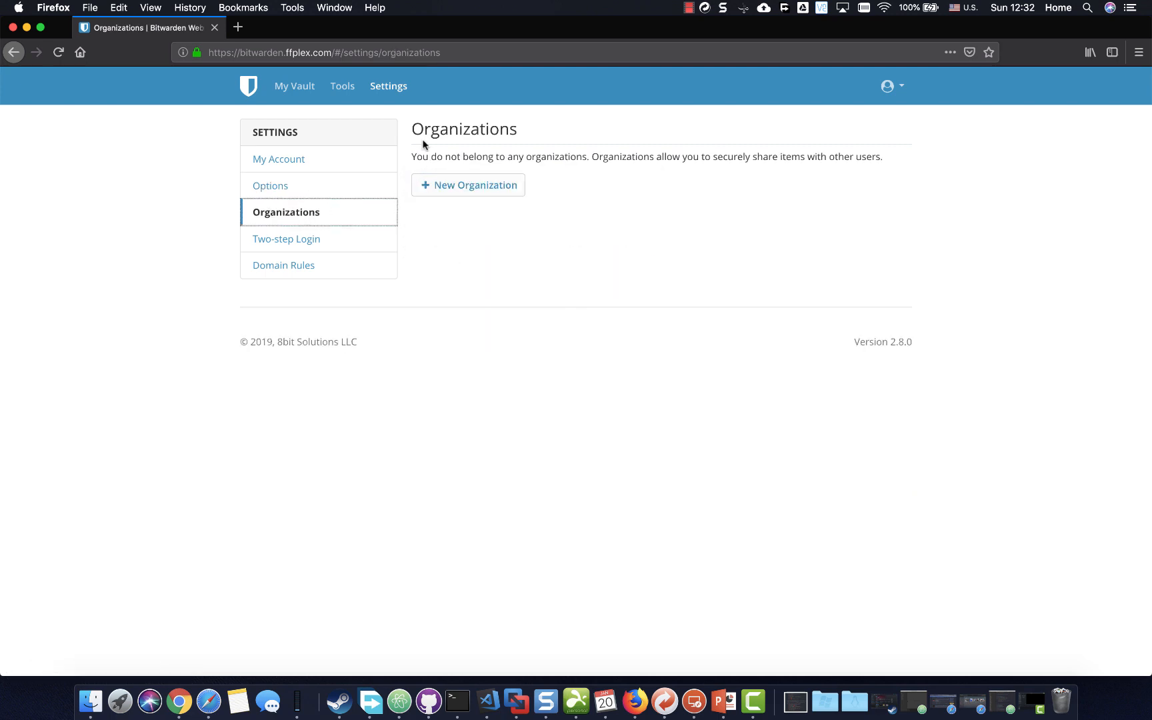
Review the Two-step Login providers, then return to My Vault with the 'whatever' note
click(287, 239)
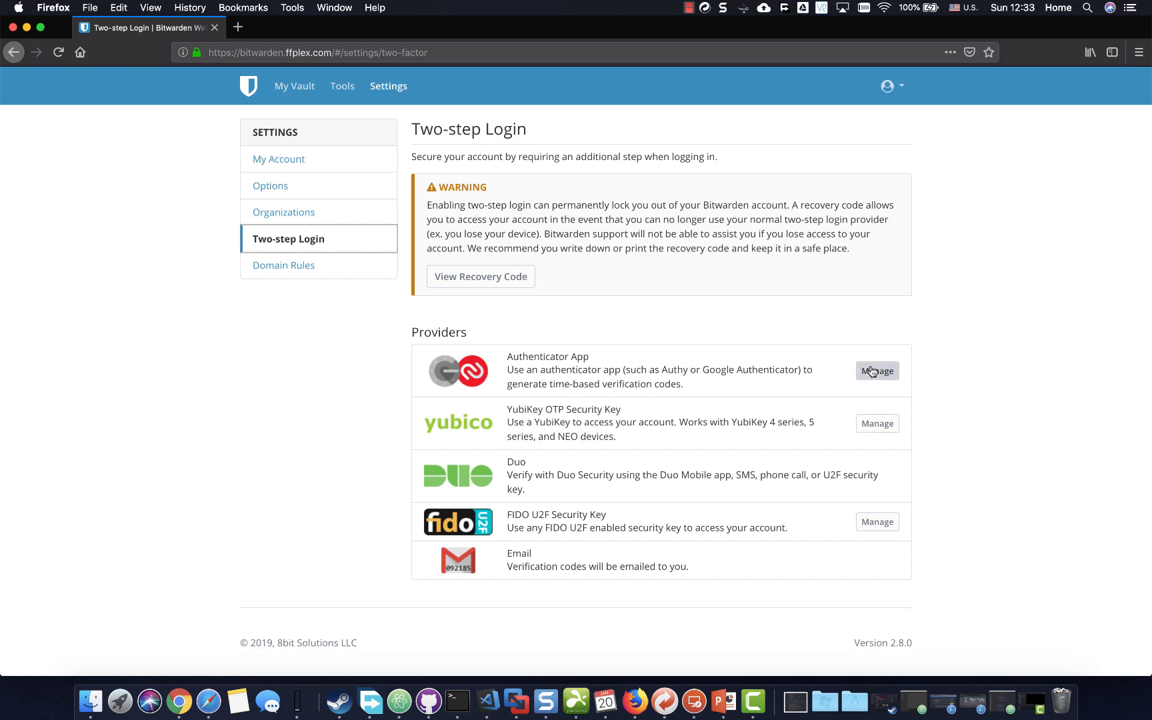
mouse_move(902, 358)
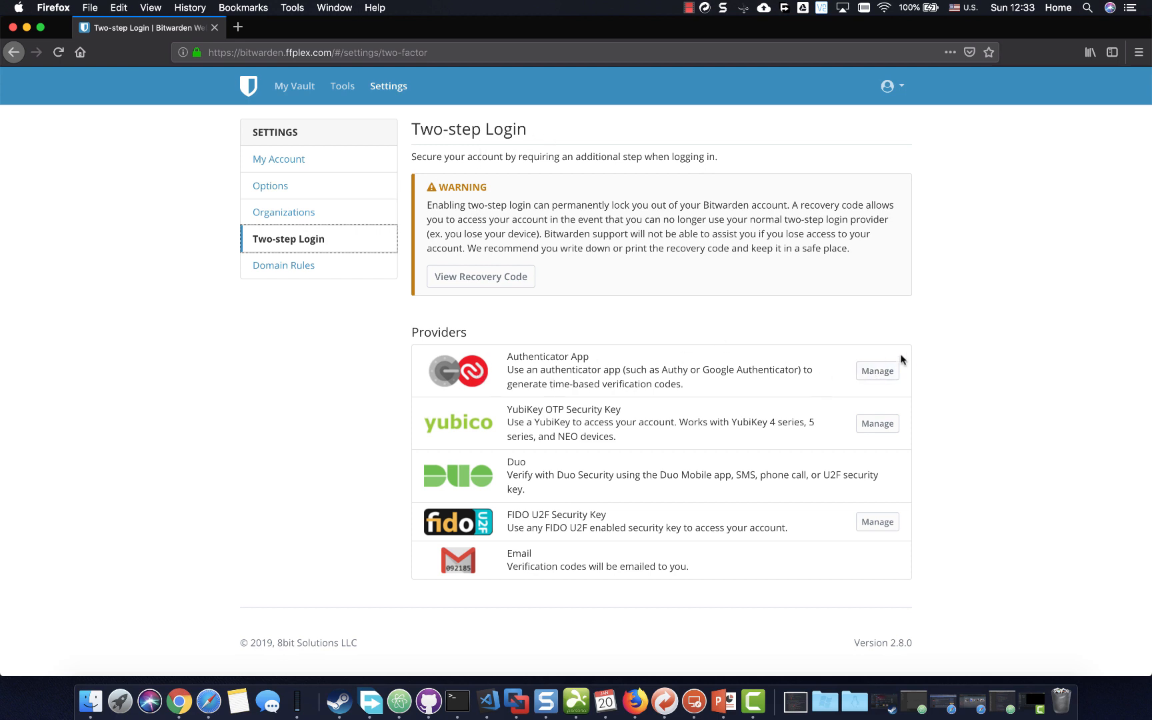
mouse_move(774, 382)
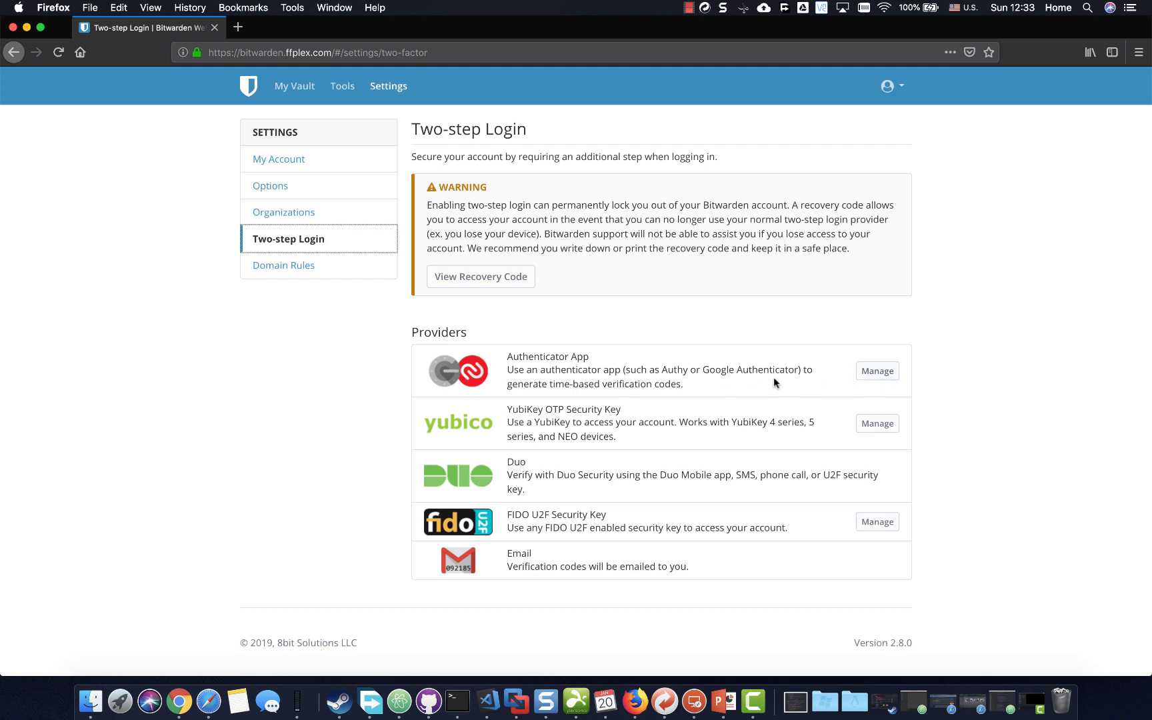
mouse_move(578, 381)
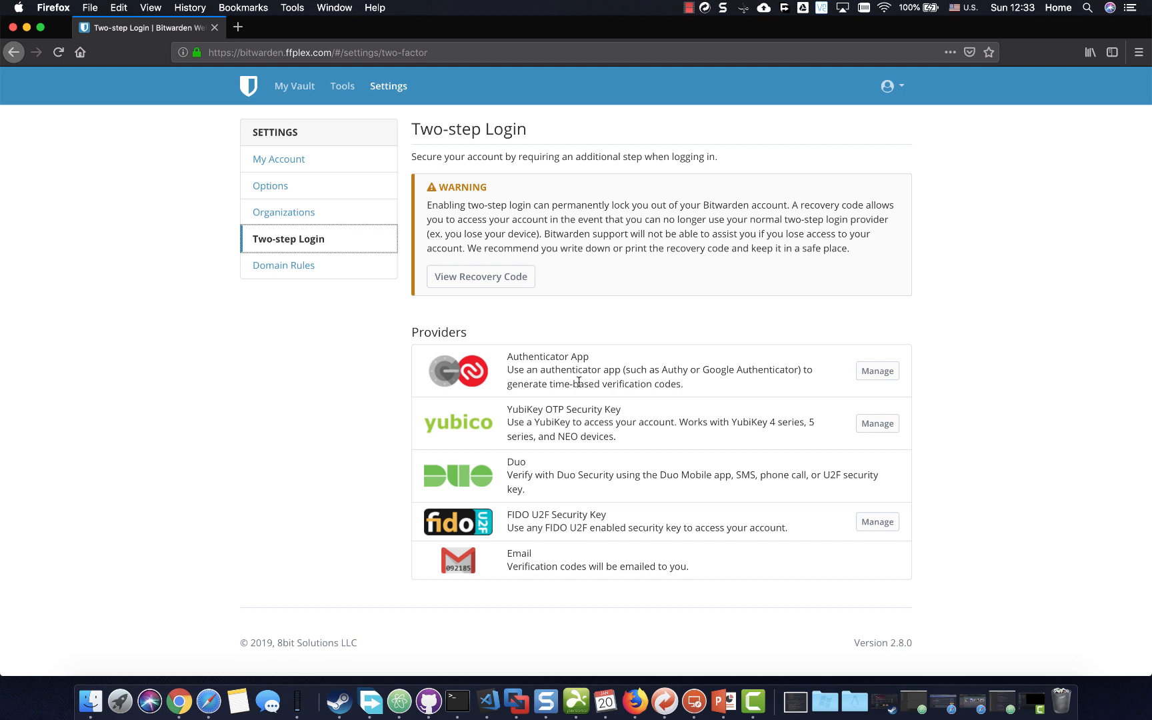
mouse_move(870, 378)
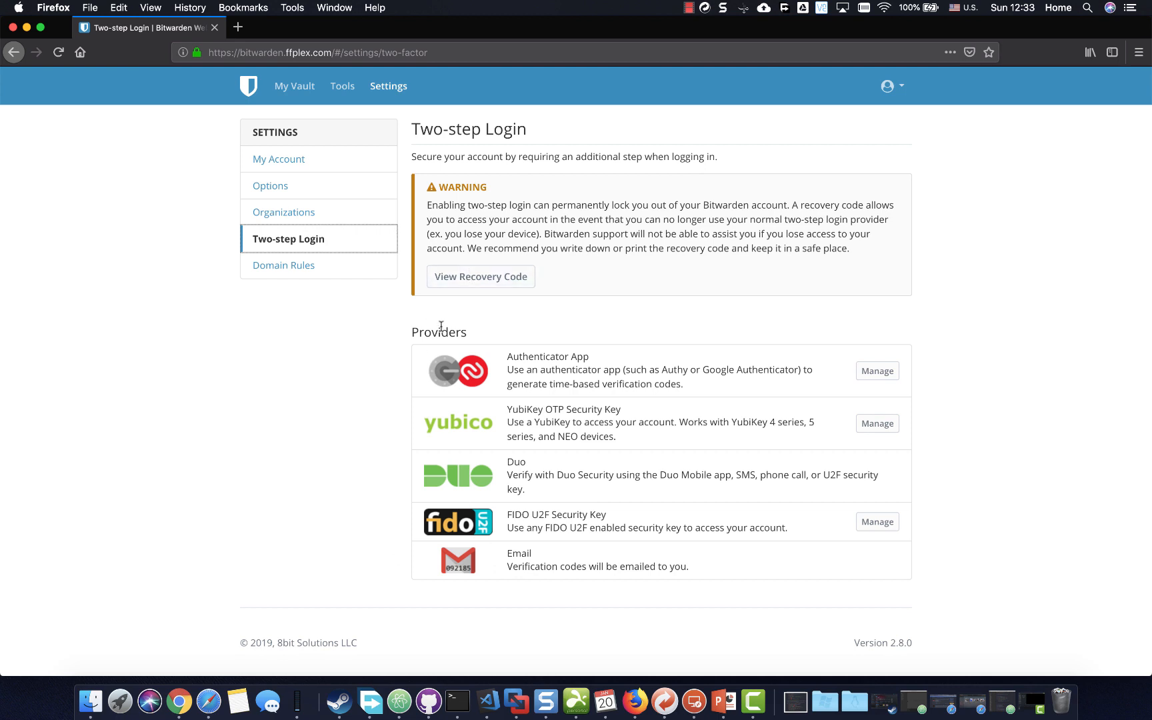
mouse_move(376, 347)
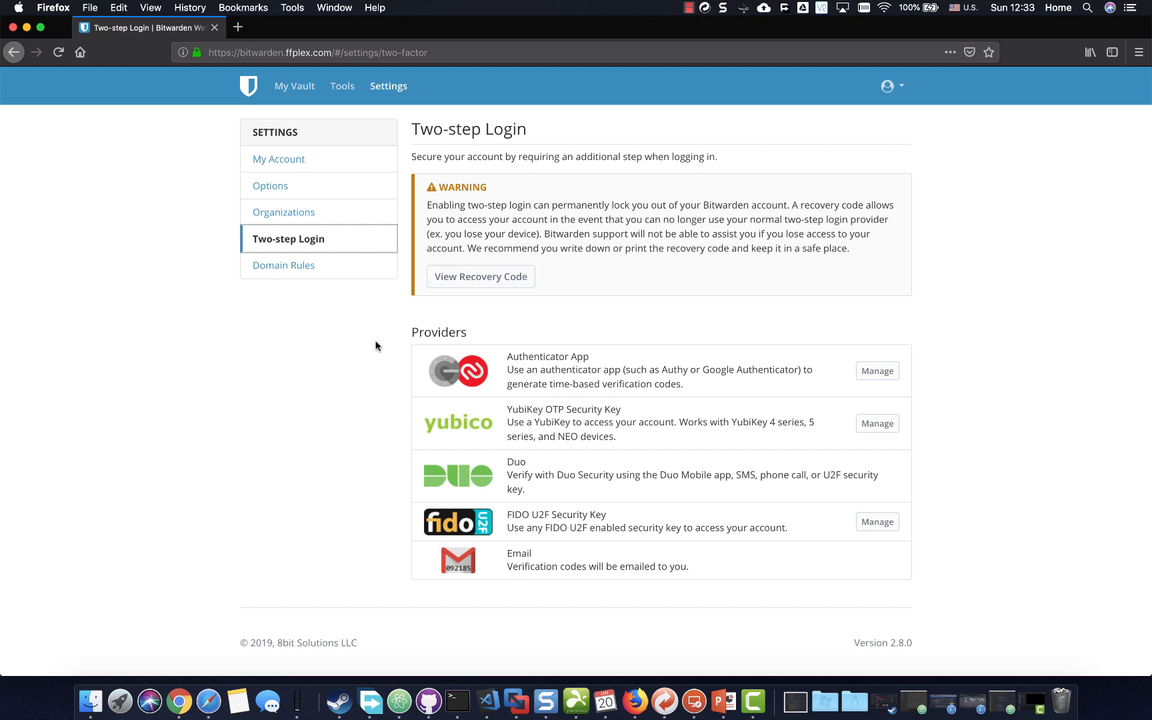
mouse_move(600, 398)
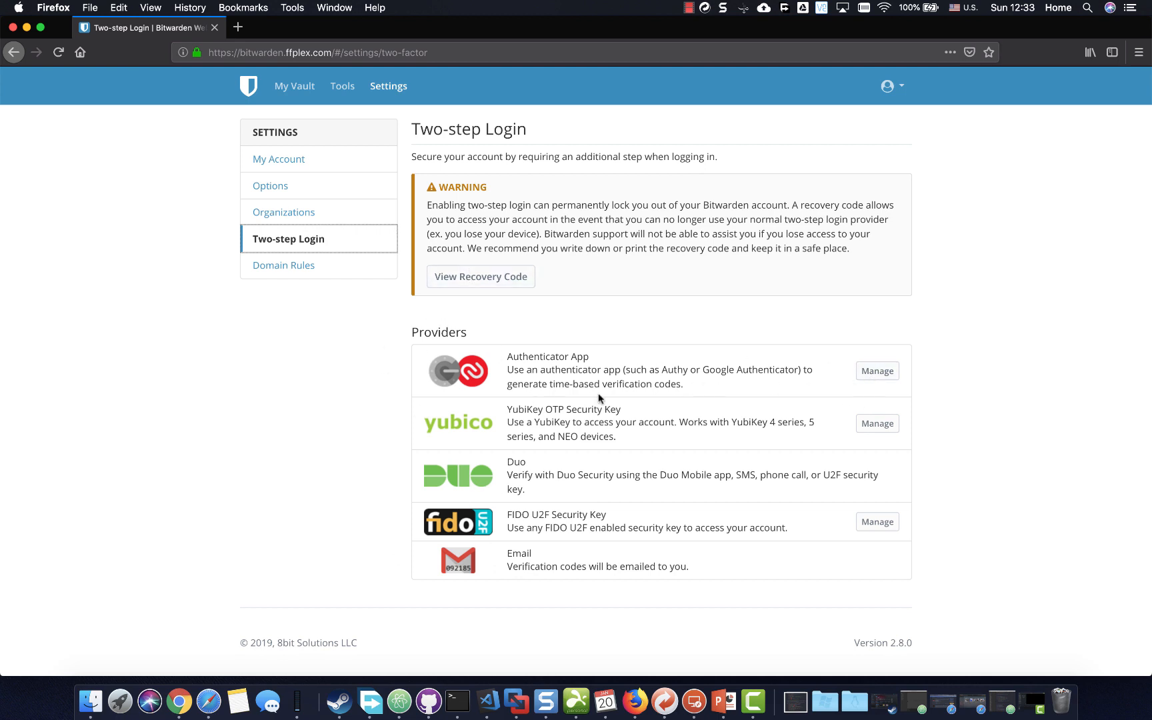
click(293, 85)
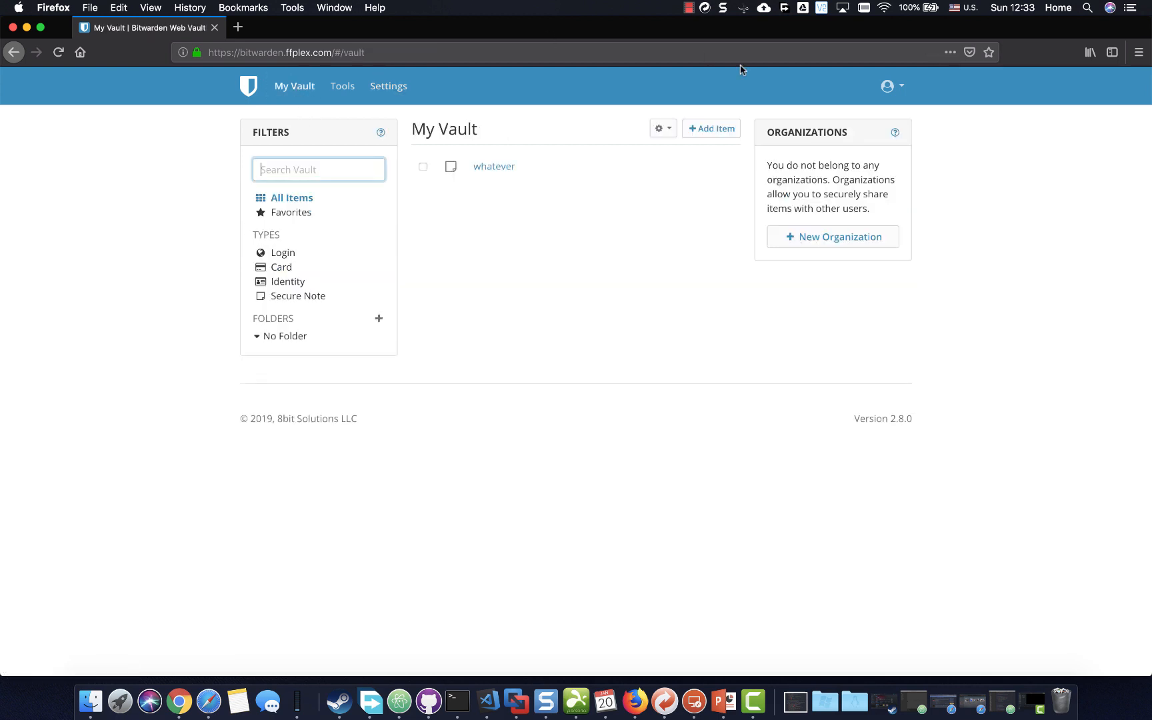
click(687, 8)
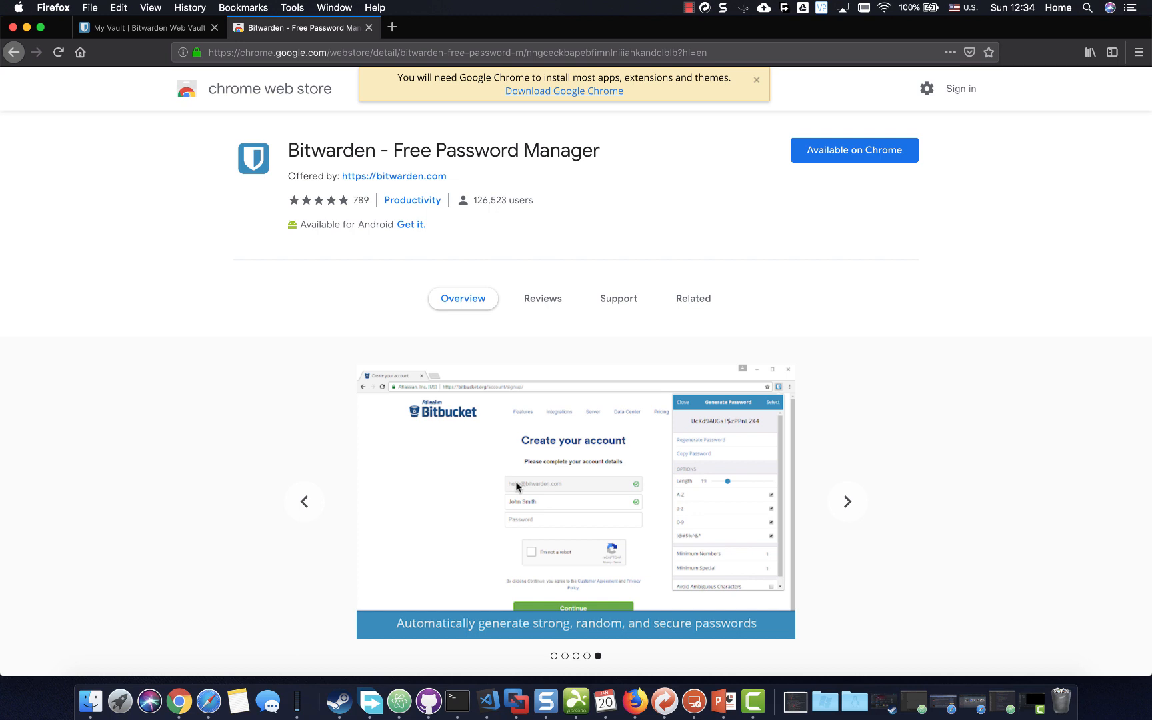
mouse_move(577, 198)
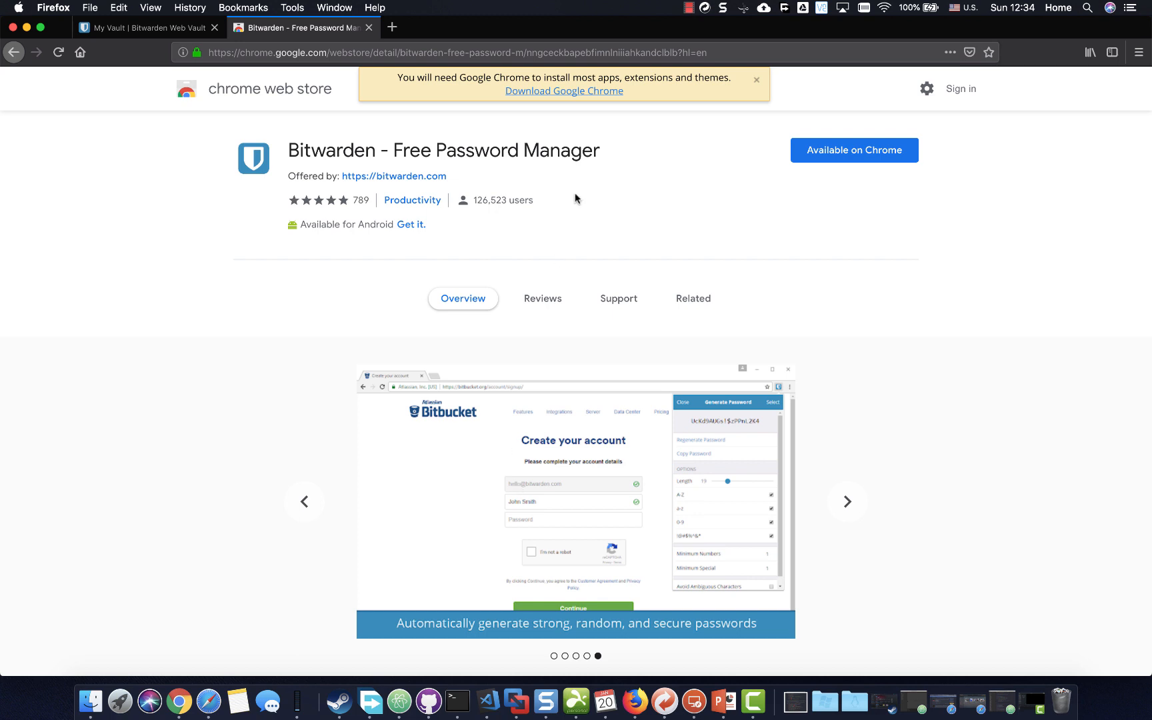